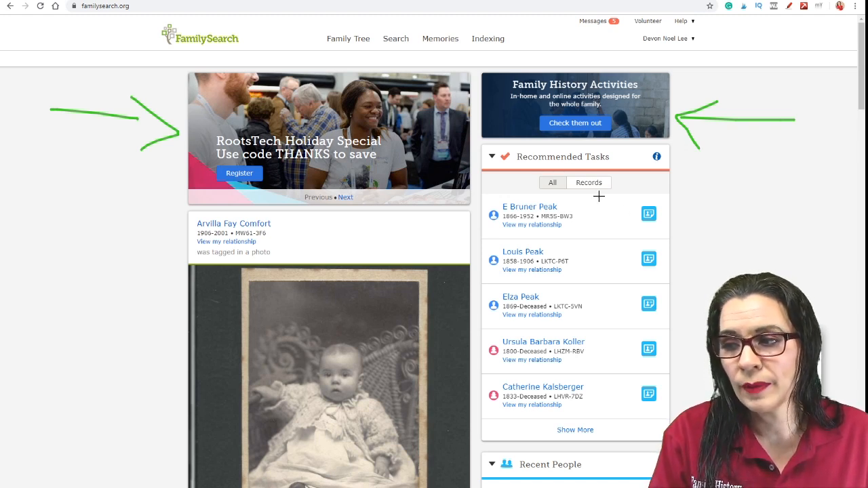
mouse_move(576, 214)
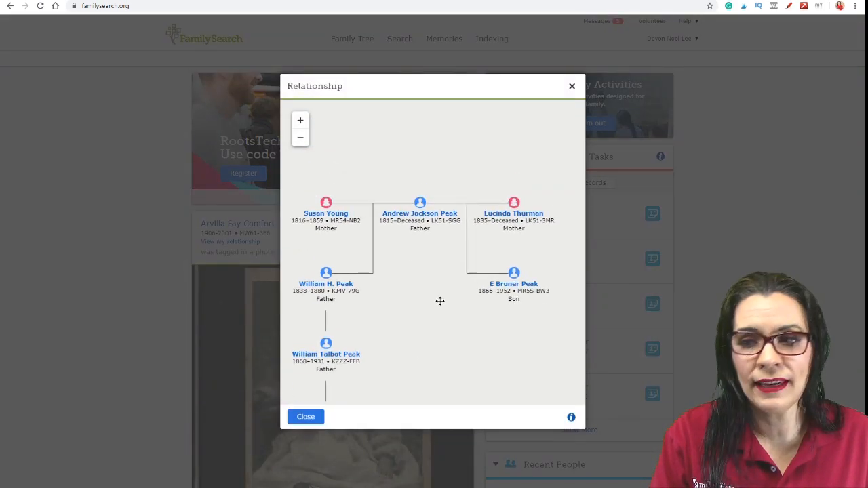
mouse_move(421, 367)
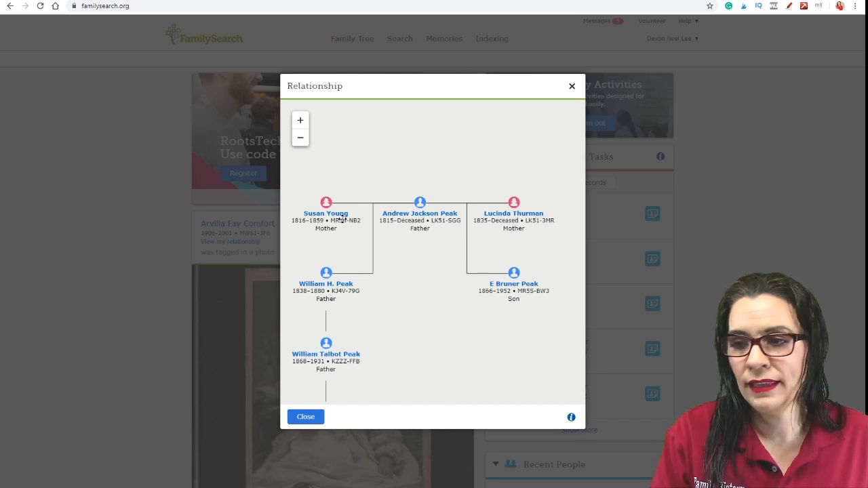
mouse_move(516, 314)
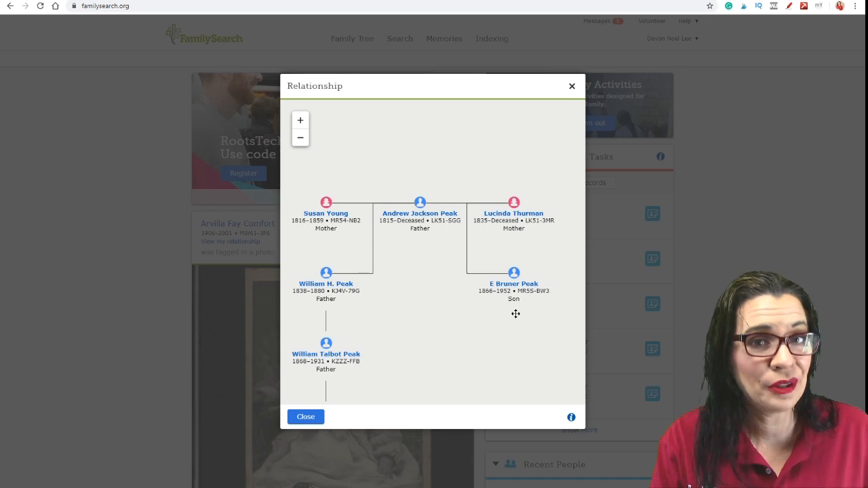
mouse_move(571, 94)
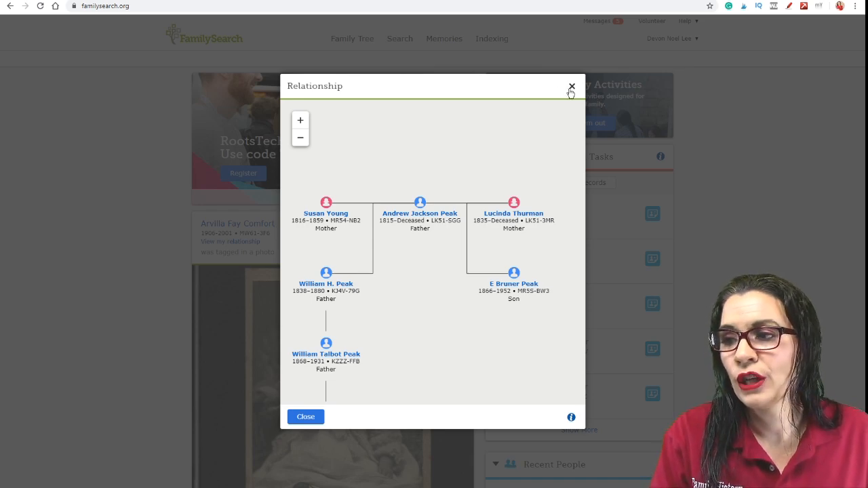
left_click(571, 86)
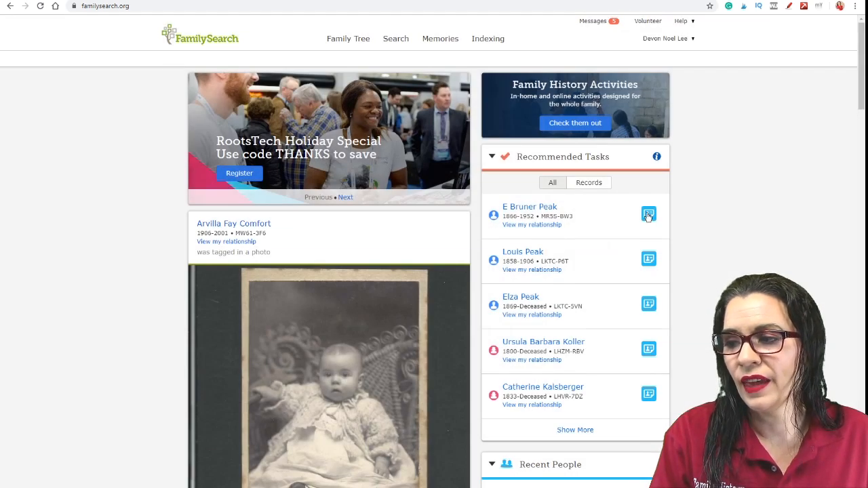
left_click(648, 213)
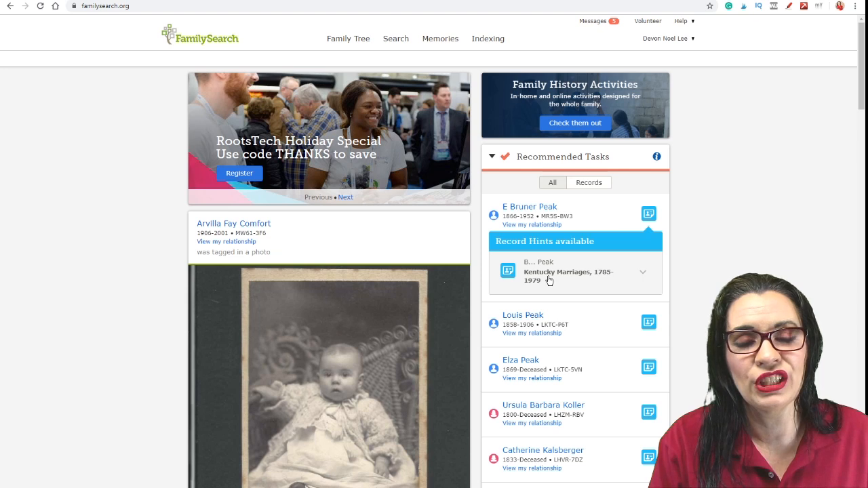
mouse_move(655, 237)
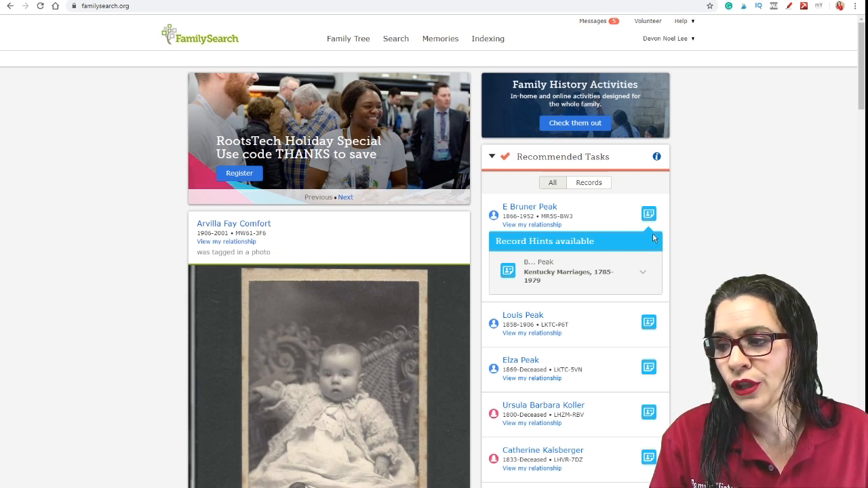
mouse_move(649, 234)
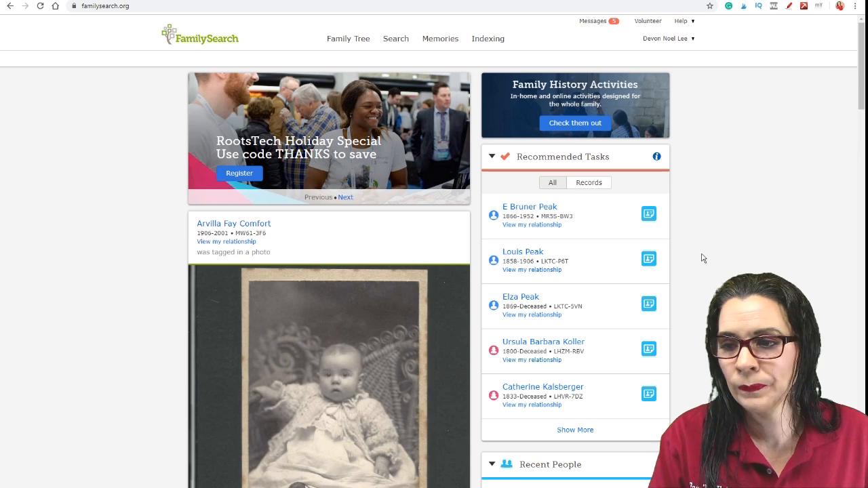
scroll("down", 3)
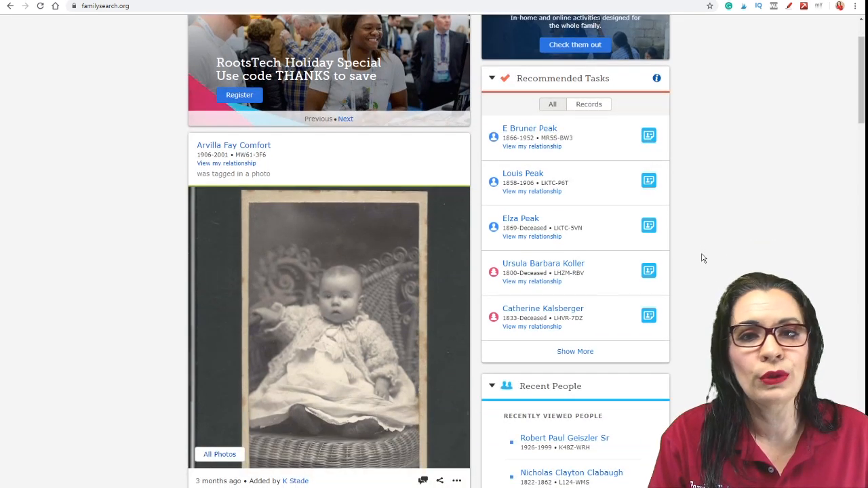
scroll("down", 3)
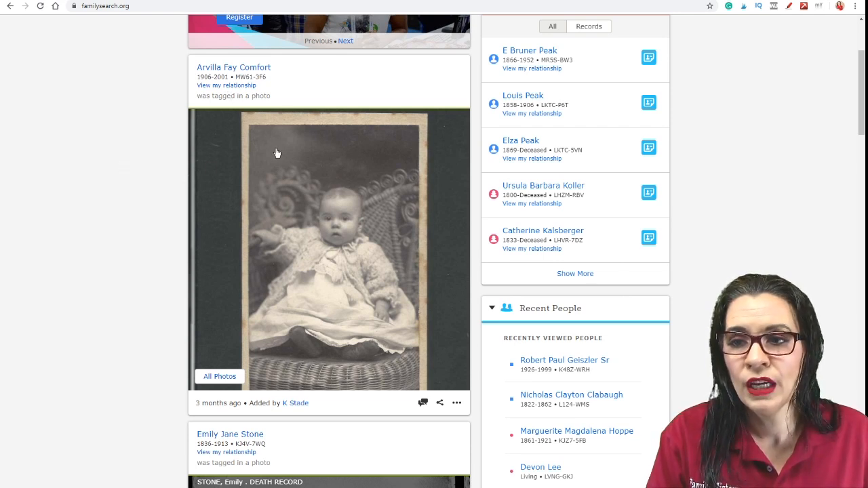
mouse_move(151, 15)
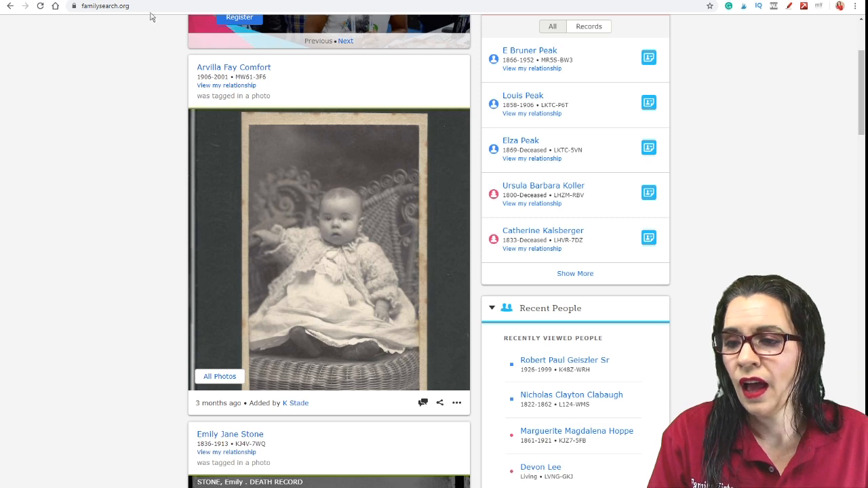
mouse_move(295, 196)
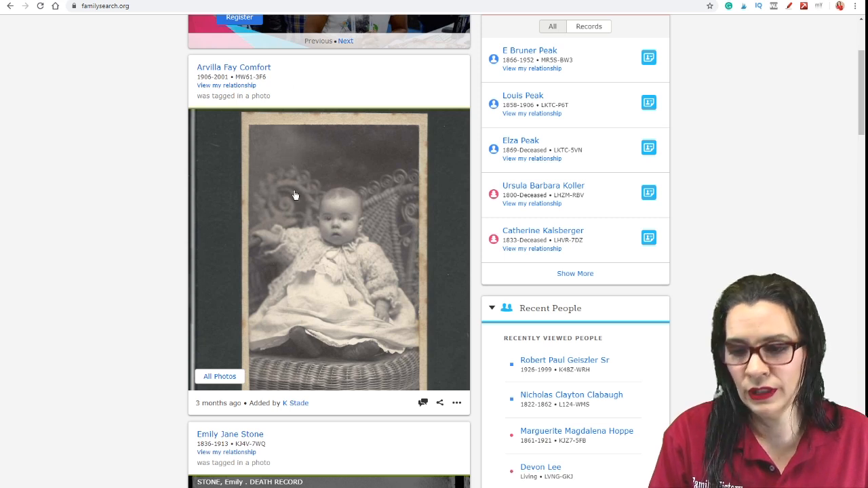
scroll("down", 3)
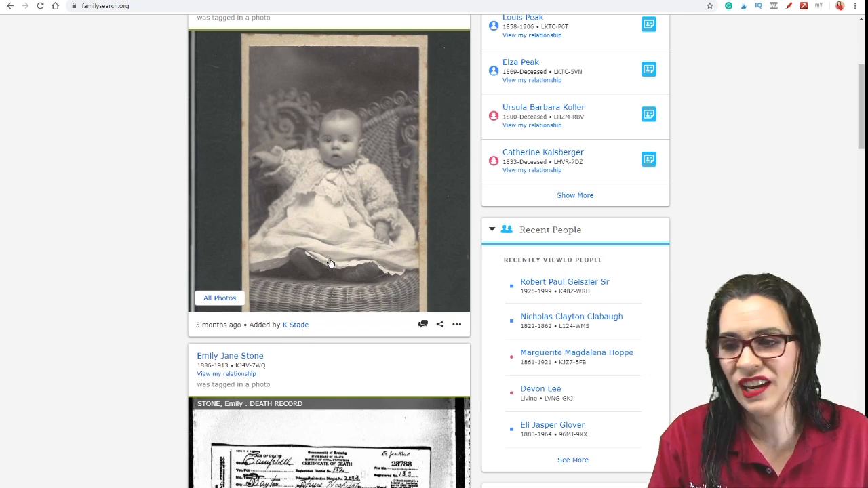
scroll("down", 3)
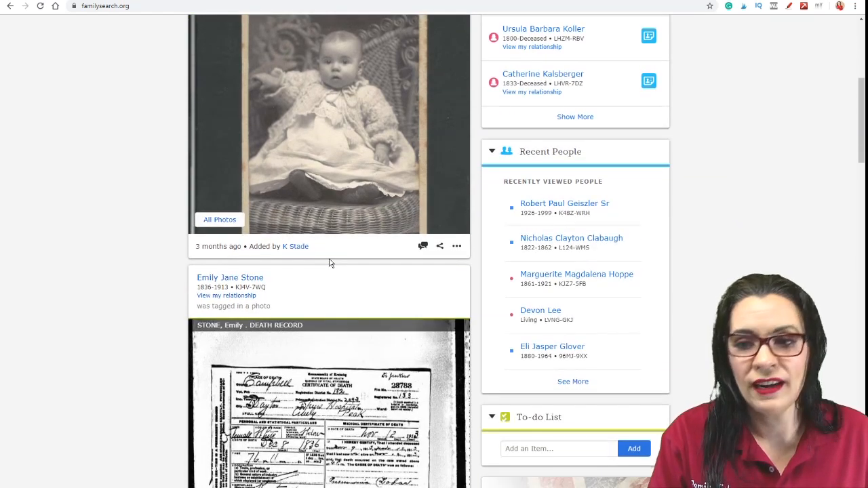
scroll("down", 3)
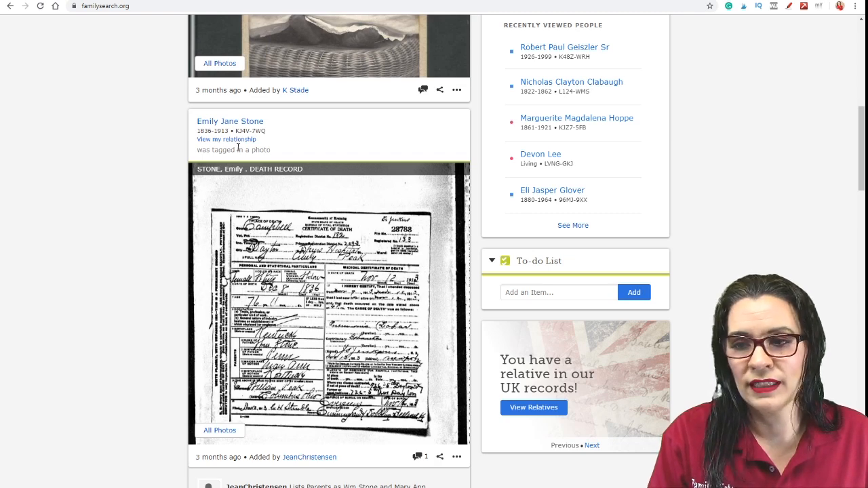
scroll("down", 3)
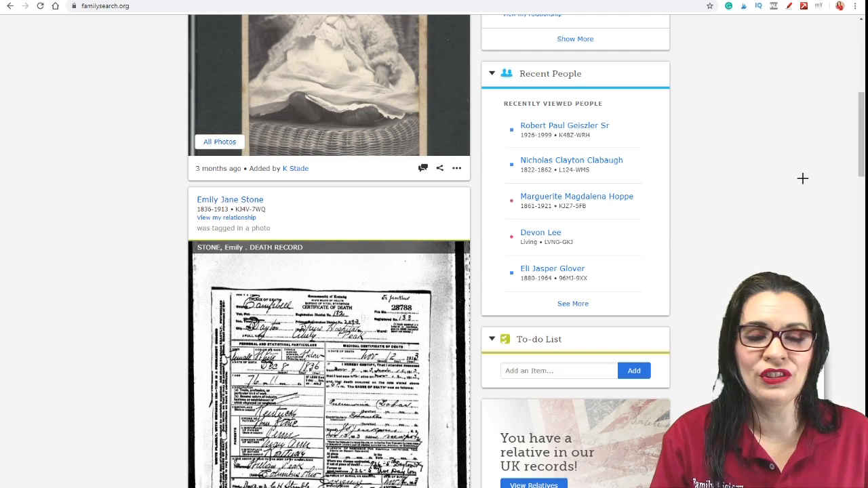
left_click_drag(608, 87, 807, 141)
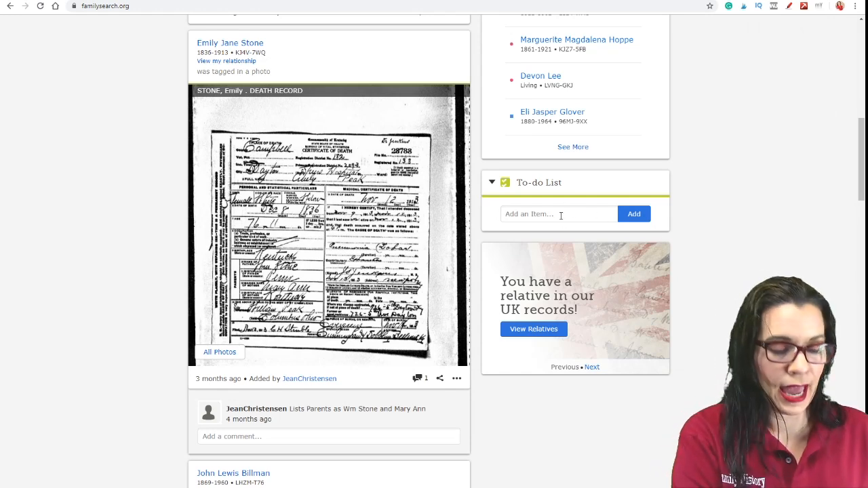
type("Resea")
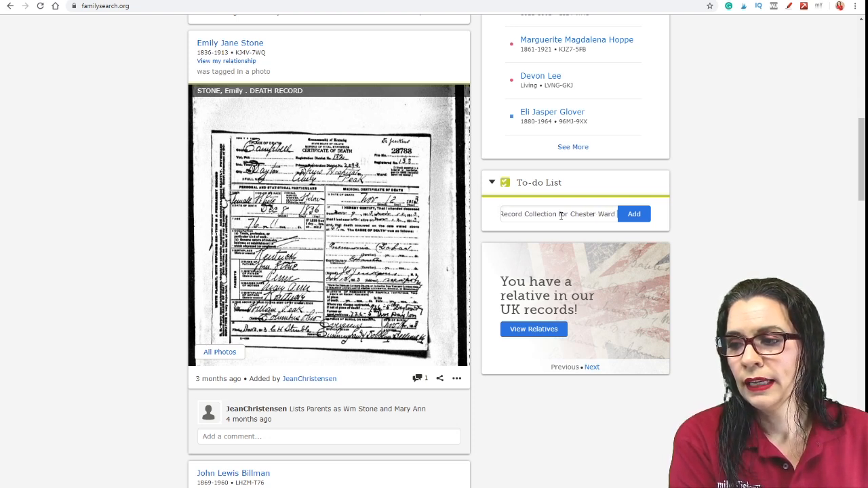
type("in")
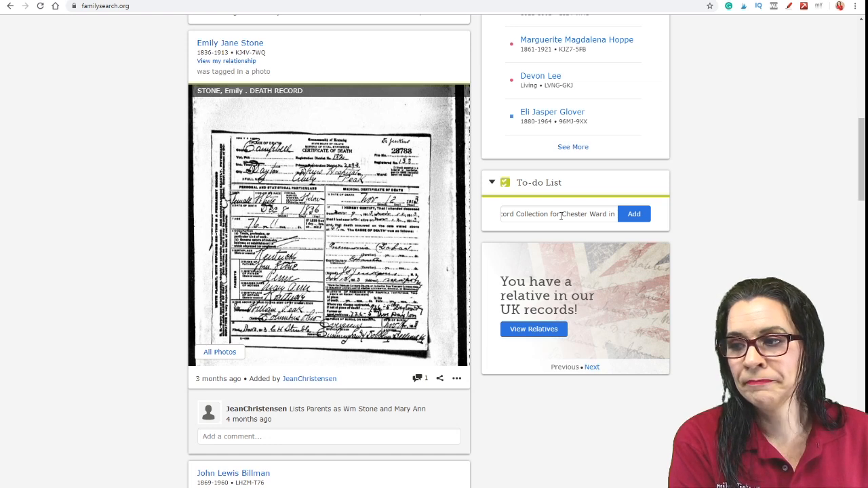
type("Huon")
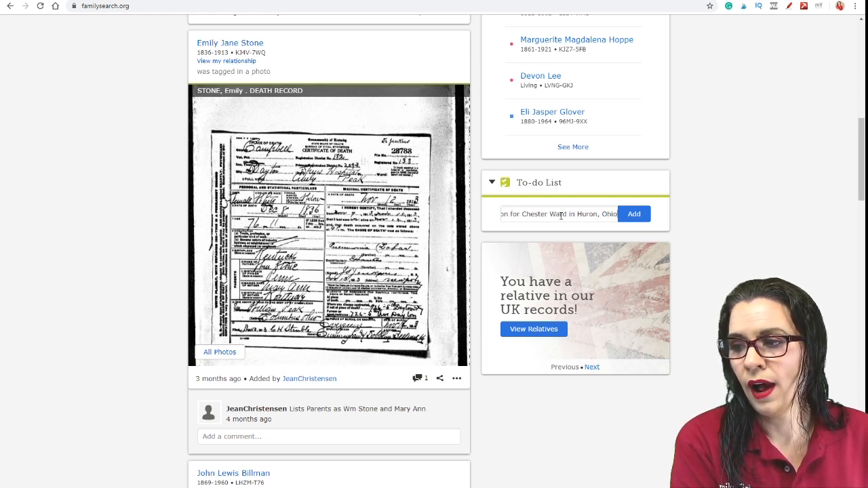
left_click(634, 214)
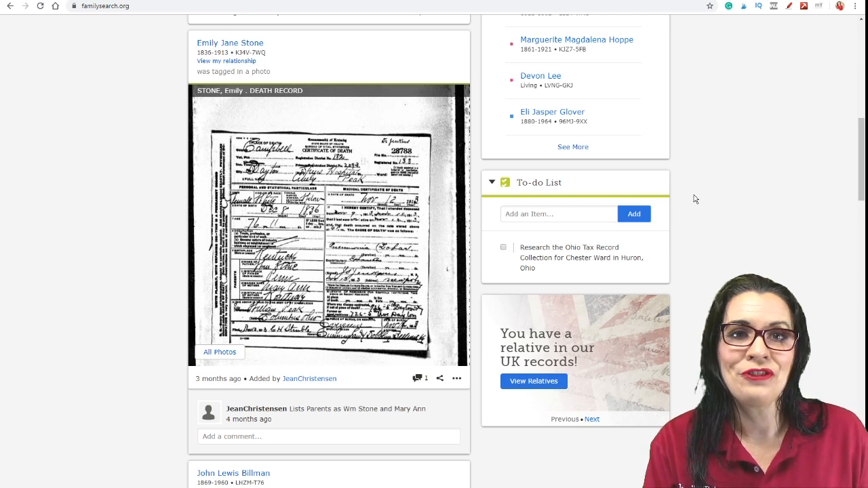
mouse_move(658, 249)
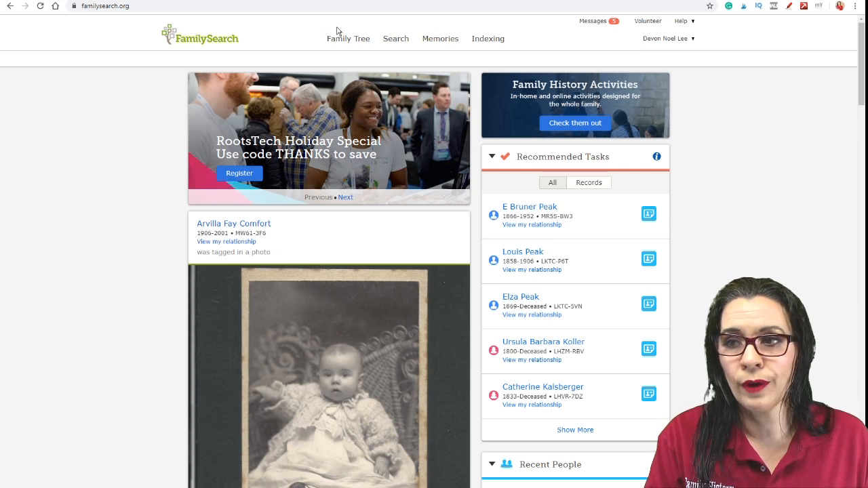
Show the tree as a 7-generation fan chart coloured by number of stories.
left_click(348, 39)
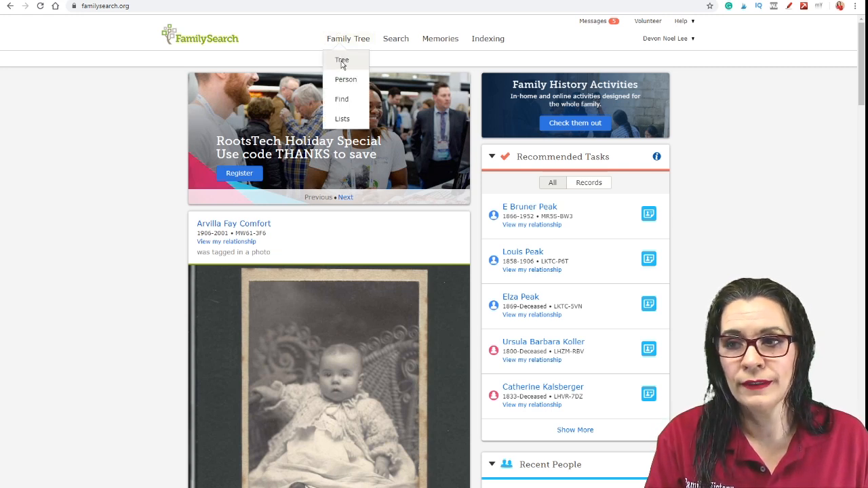
left_click(342, 61)
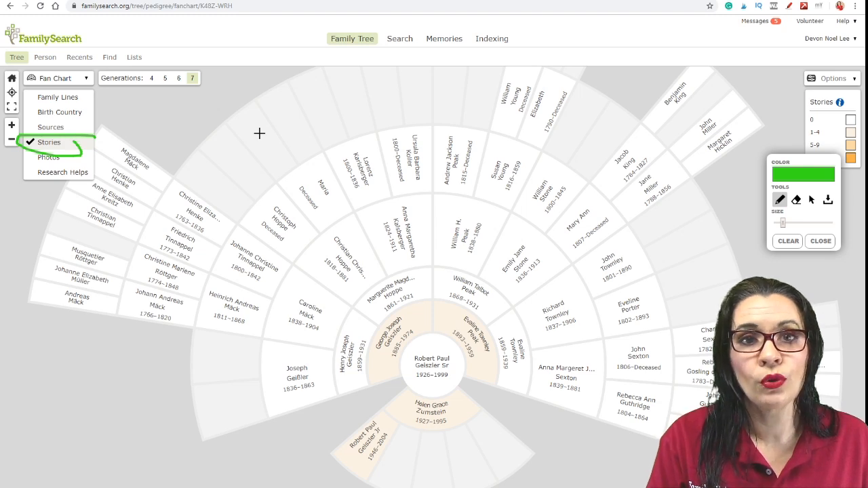
left_click_drag(525, 285, 453, 329)
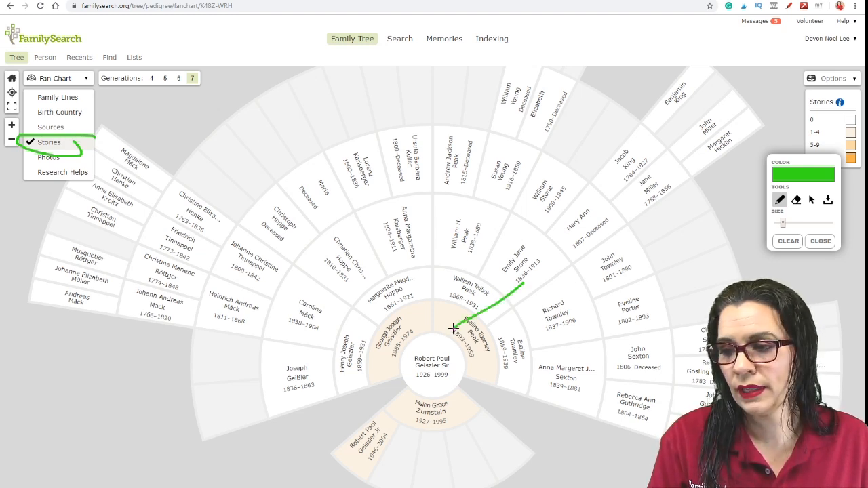
left_click_drag(455, 329, 380, 367)
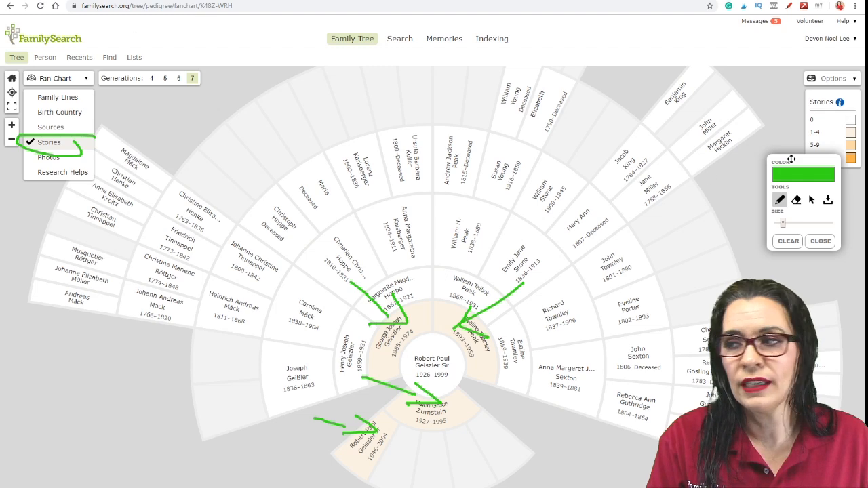
left_click(787, 240)
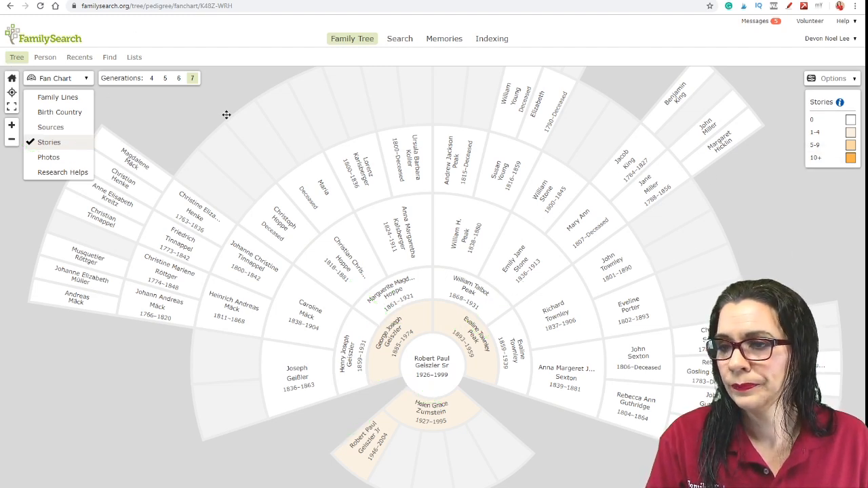
left_click(351, 38)
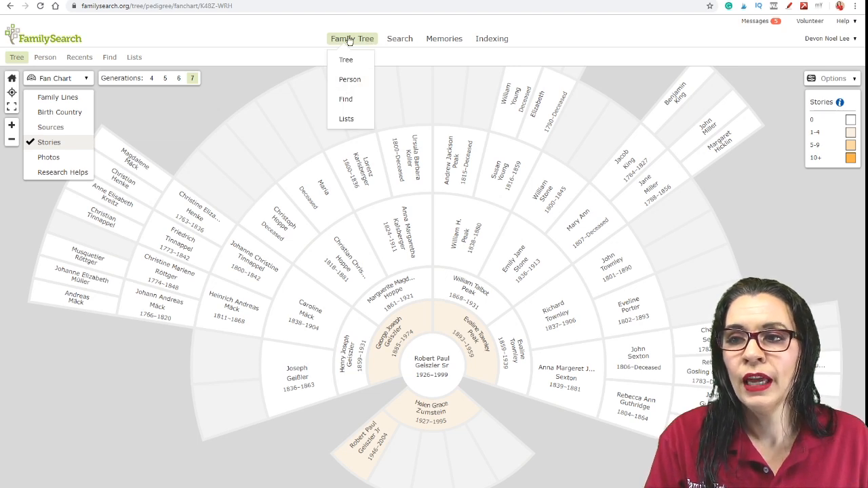
mouse_move(350, 79)
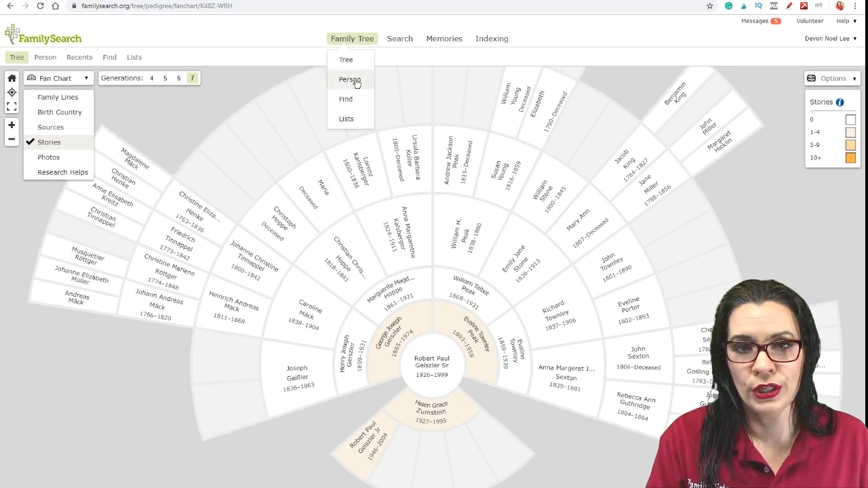
left_click(350, 79)
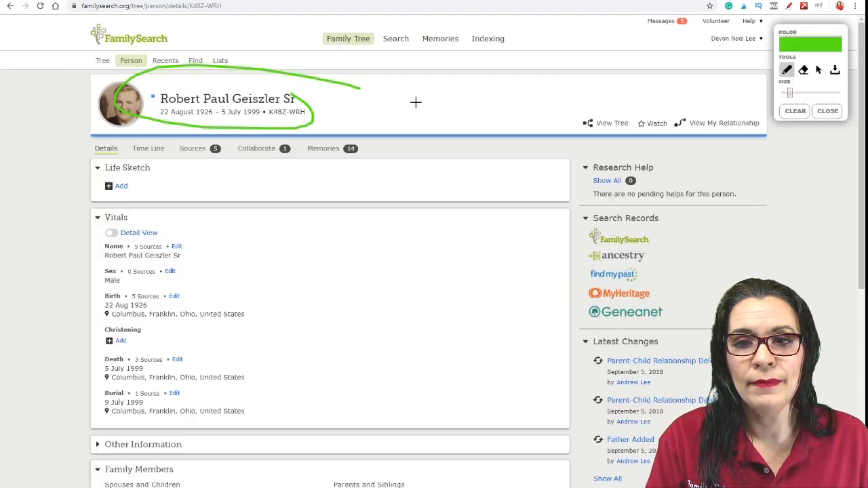
left_click(795, 111)
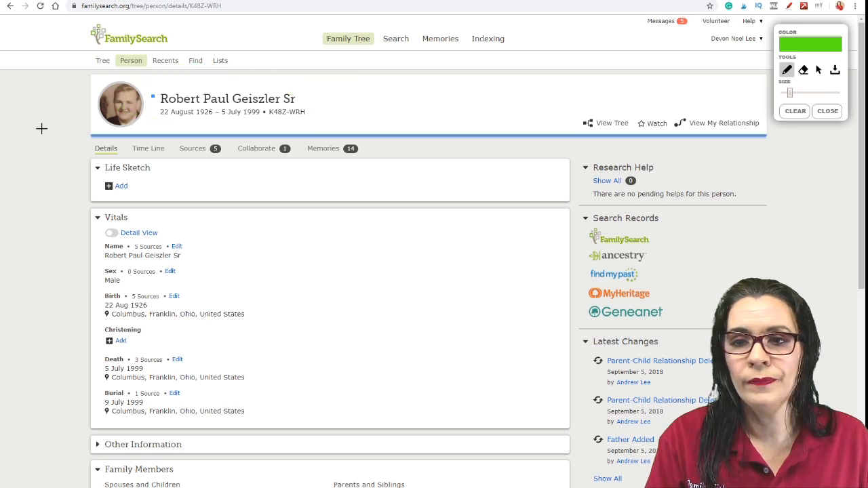
left_click_drag(27, 106, 109, 111)
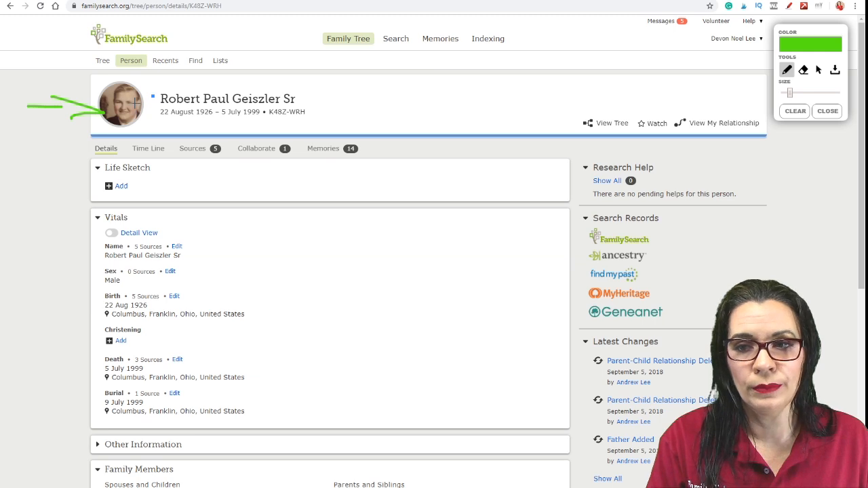
left_click(795, 110)
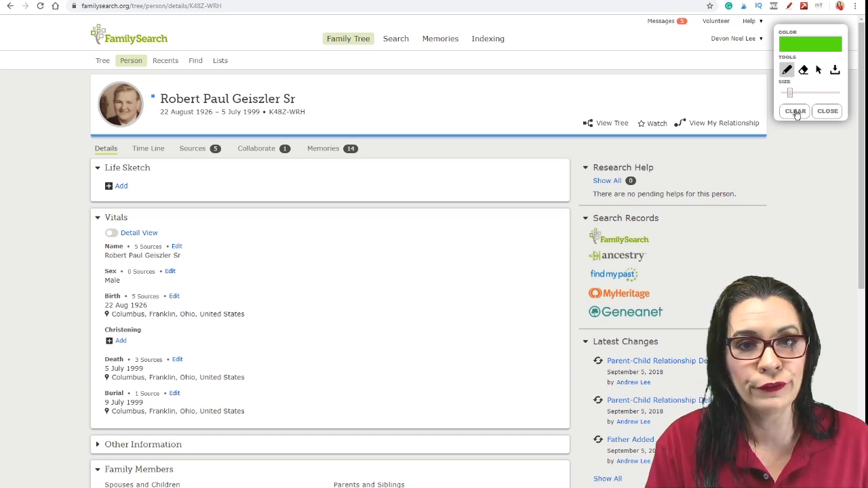
scroll("down", 3)
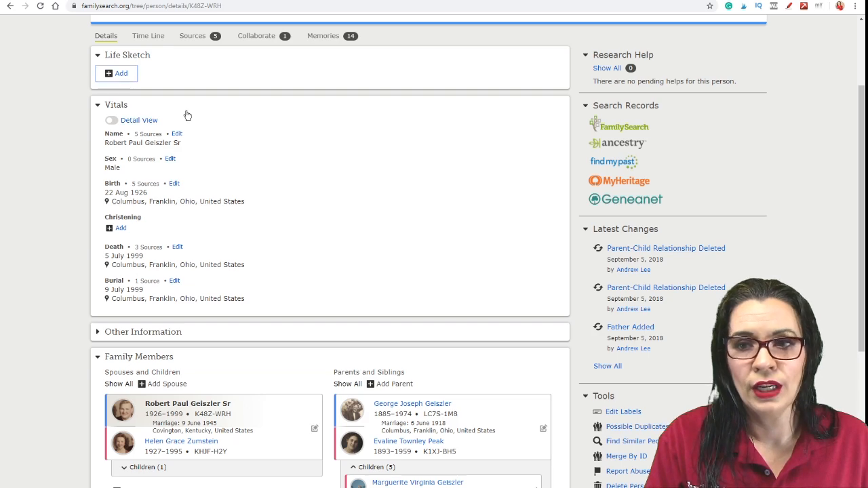
Save the life sketch 'George was a pattern maker for the B&O Railroad in Columbus, Ohio'.
left_click(116, 74)
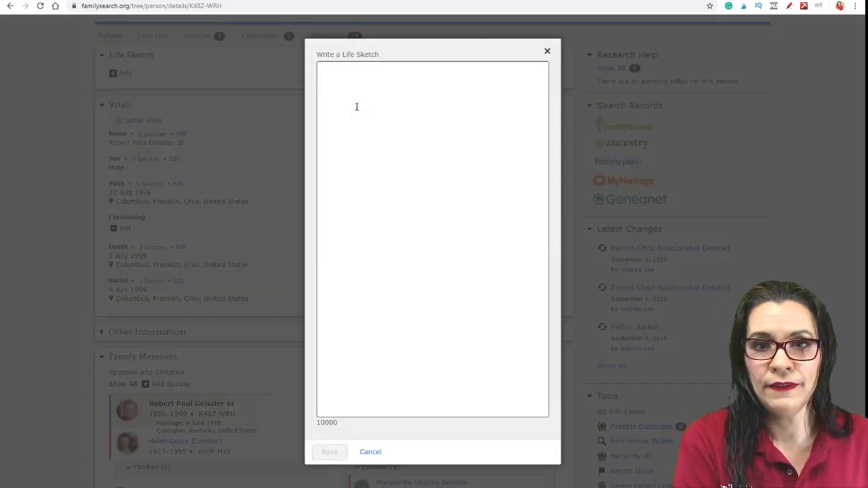
type("George was a pattern maker for the")
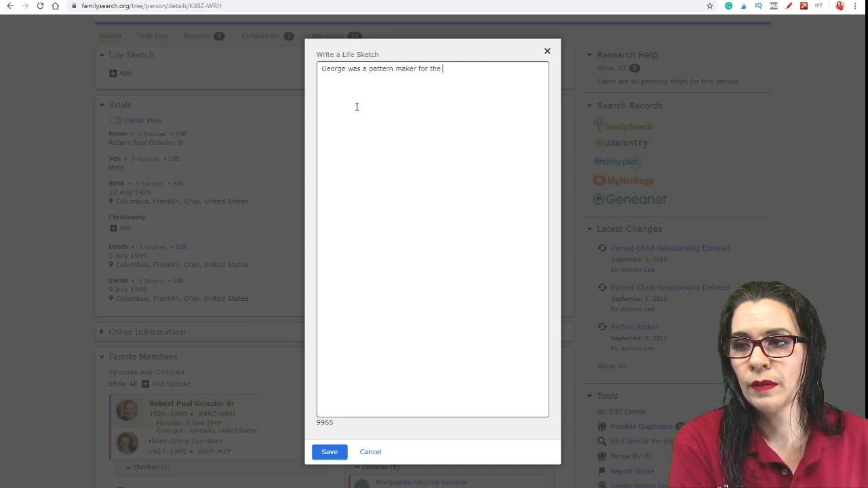
type("B&O Railroad in Columbus, Ohio")
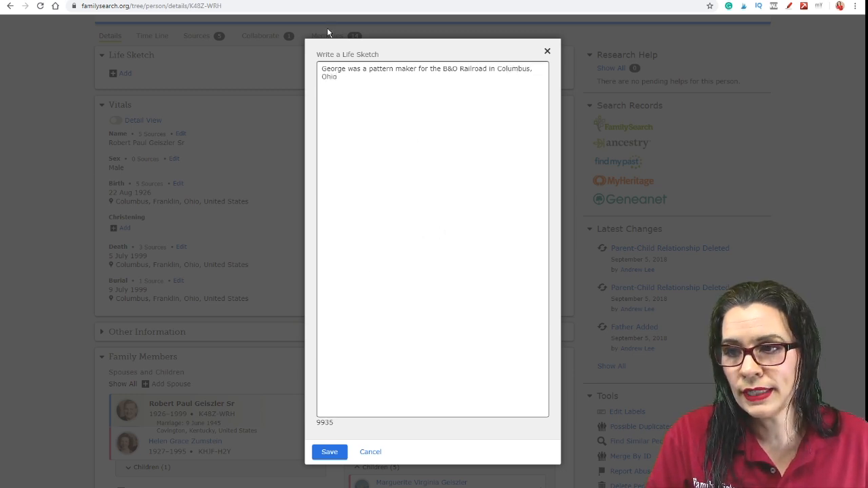
left_click(329, 451)
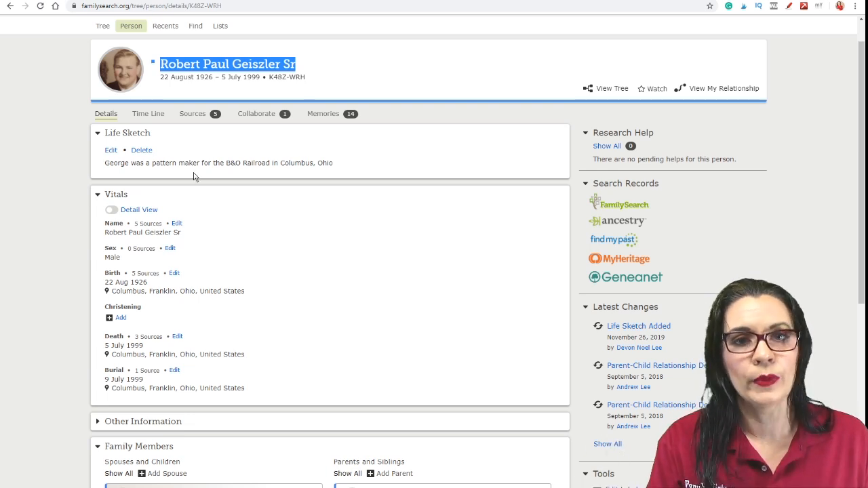
scroll("down", 3)
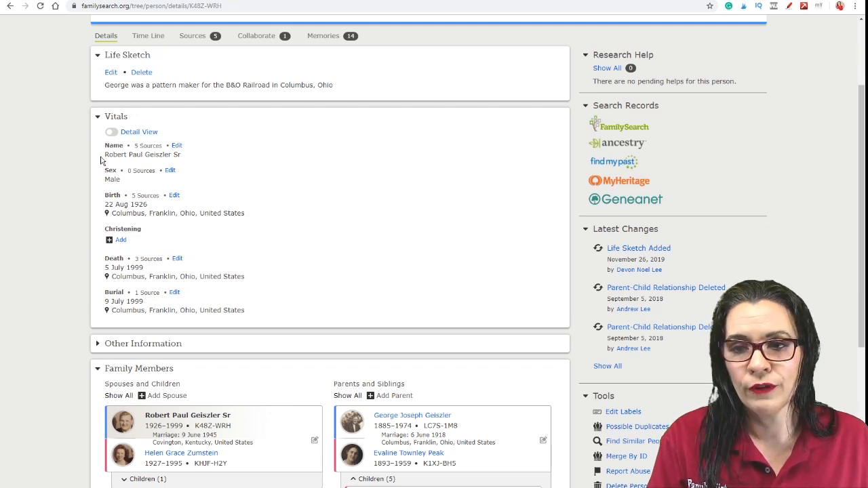
scroll("down", 3)
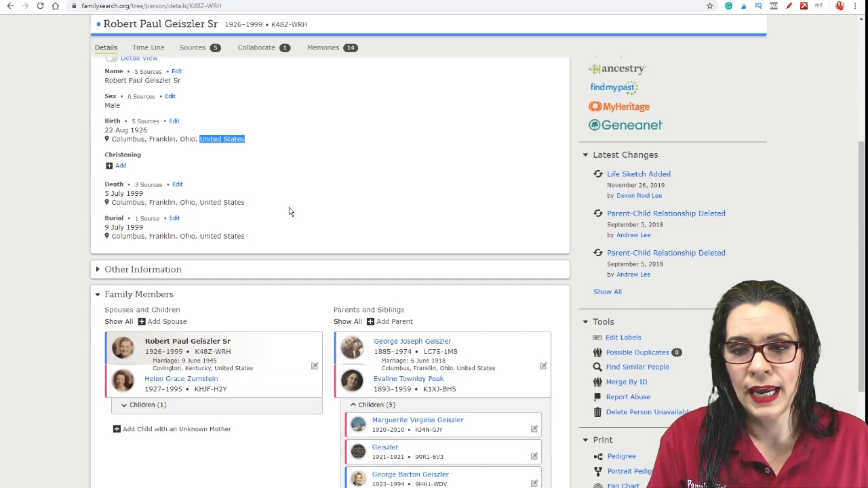
scroll("up", 3)
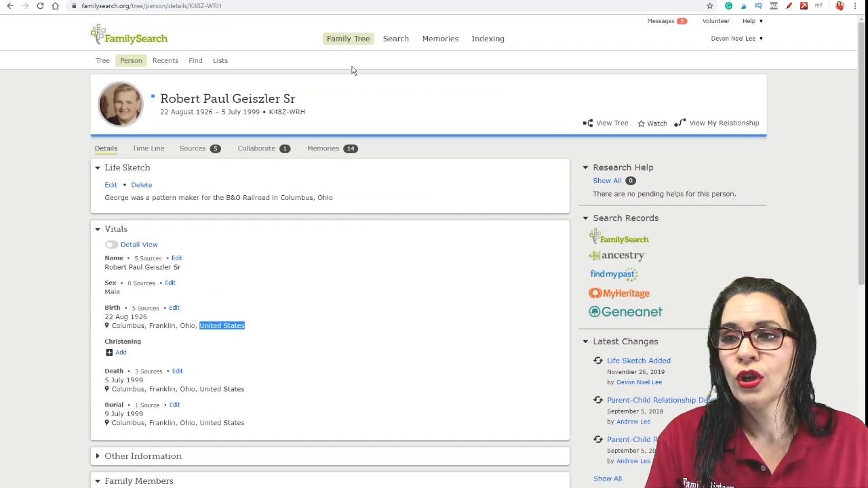
left_click(348, 38)
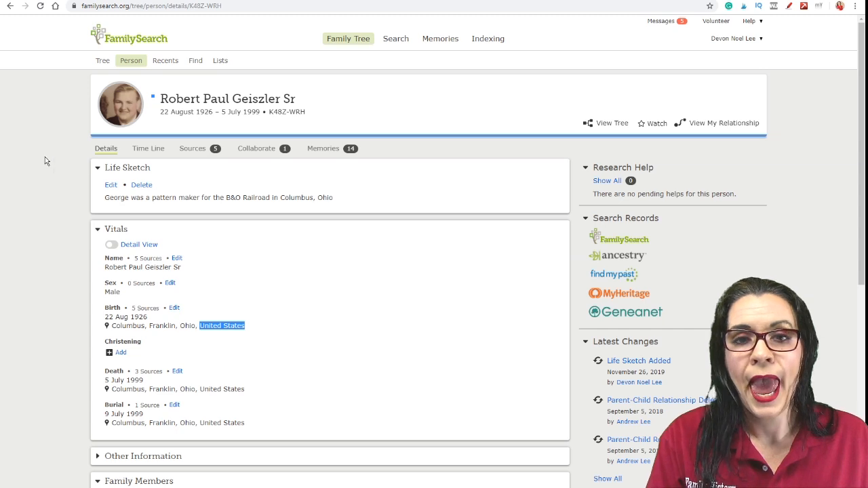
mouse_move(148, 148)
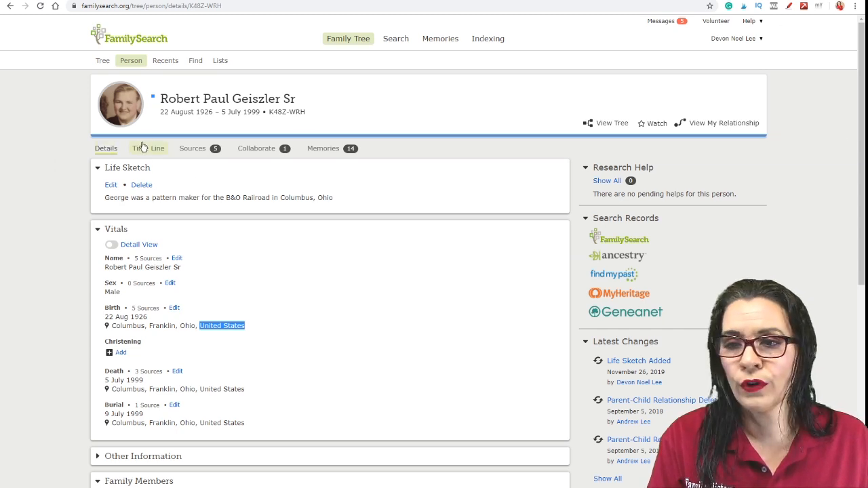
left_click(147, 148)
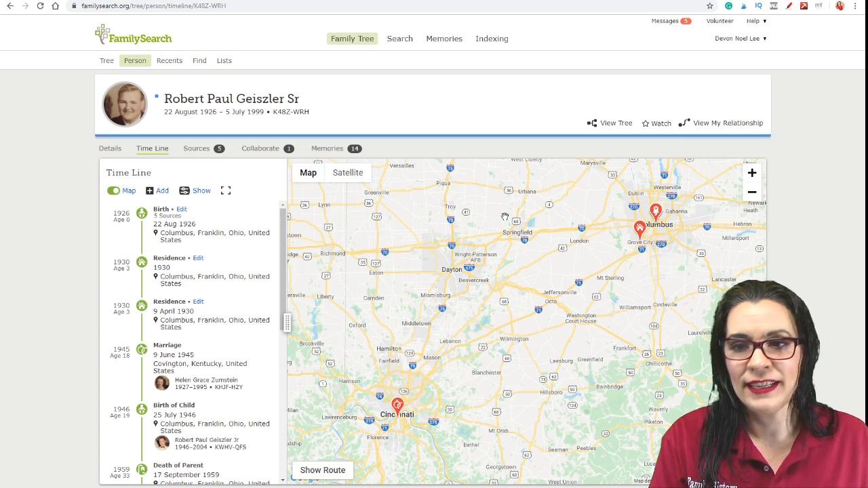
mouse_move(398, 410)
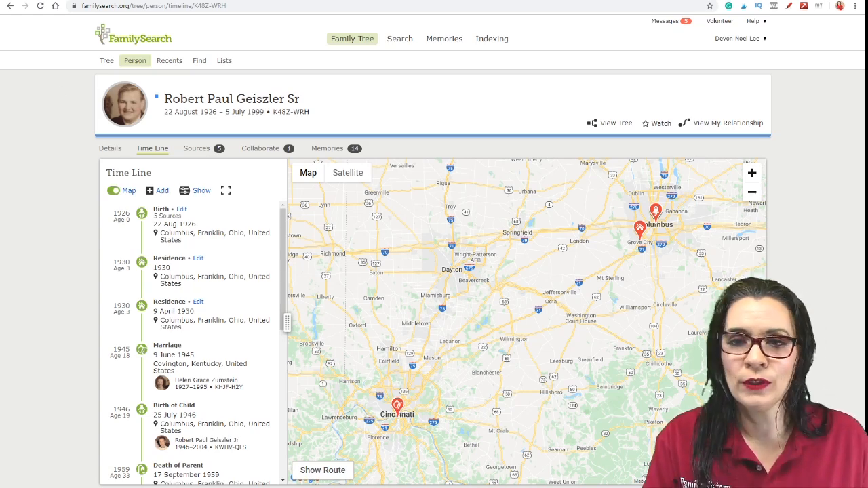
left_click(110, 148)
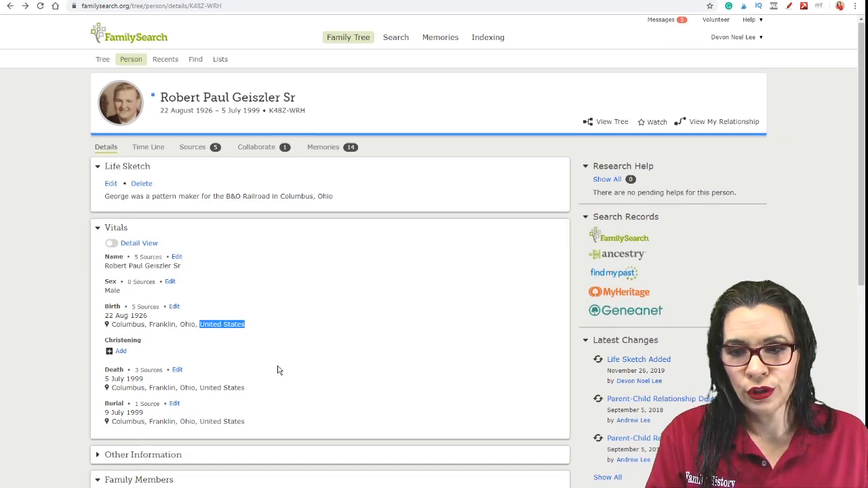
Scroll the person page, then go to the People I'm Watching list via Family Tree.
scroll("down", 3)
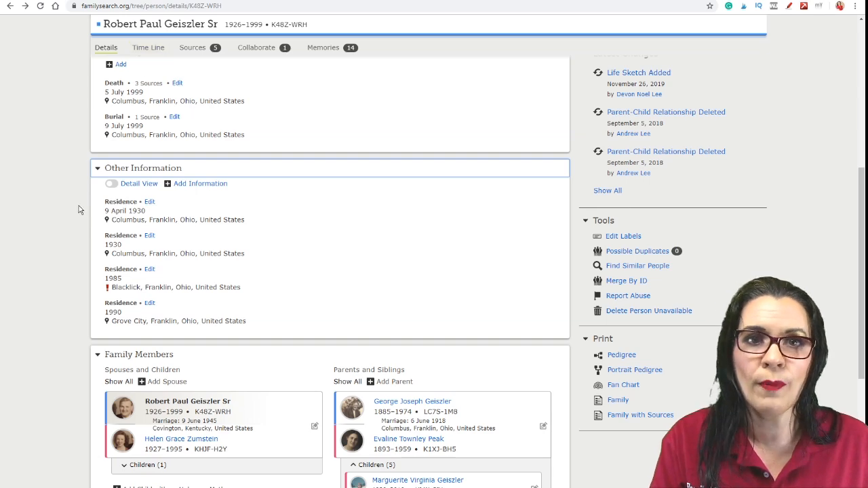
scroll("down", 3)
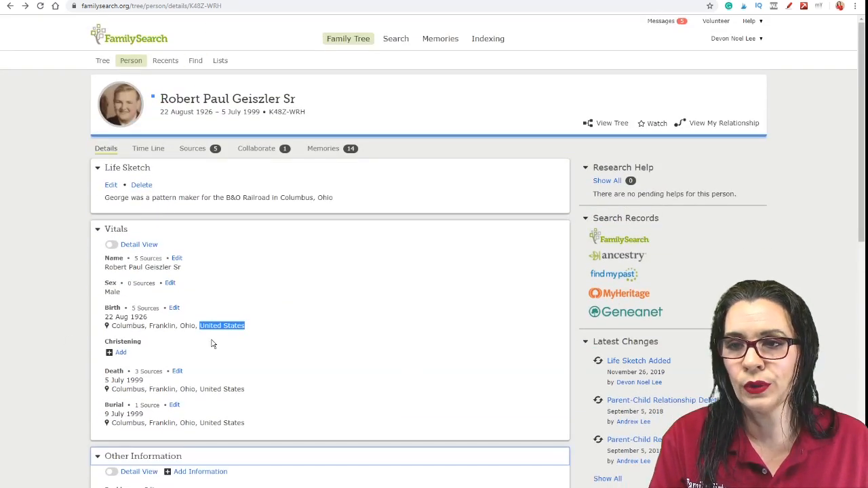
left_click(348, 38)
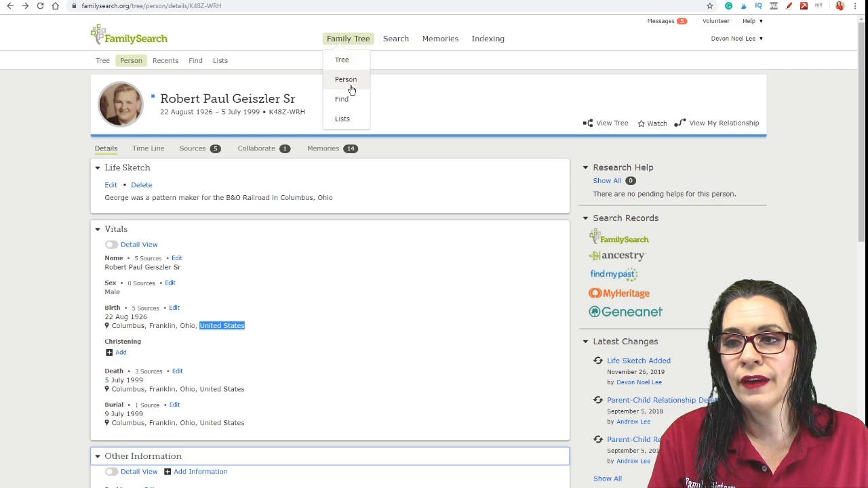
mouse_move(342, 103)
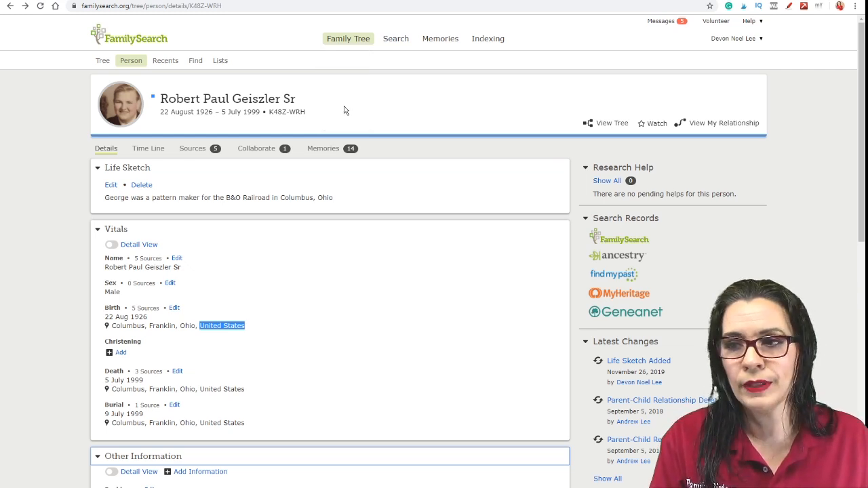
left_click(348, 38)
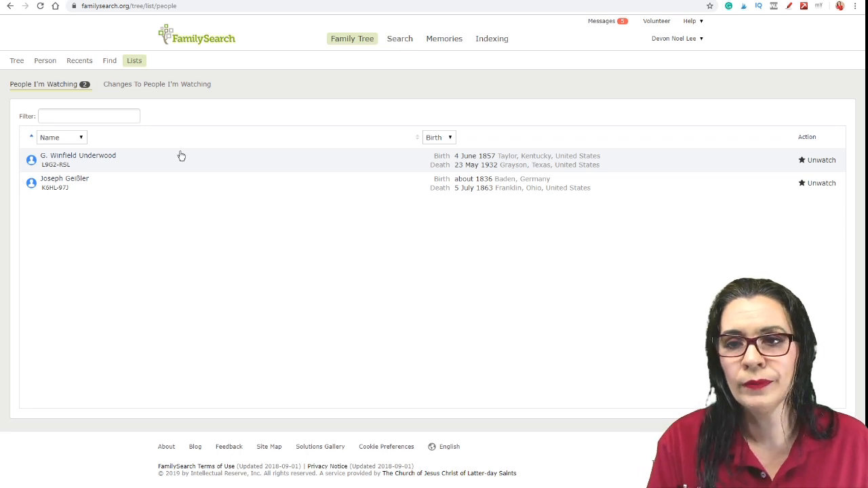
mouse_move(78, 155)
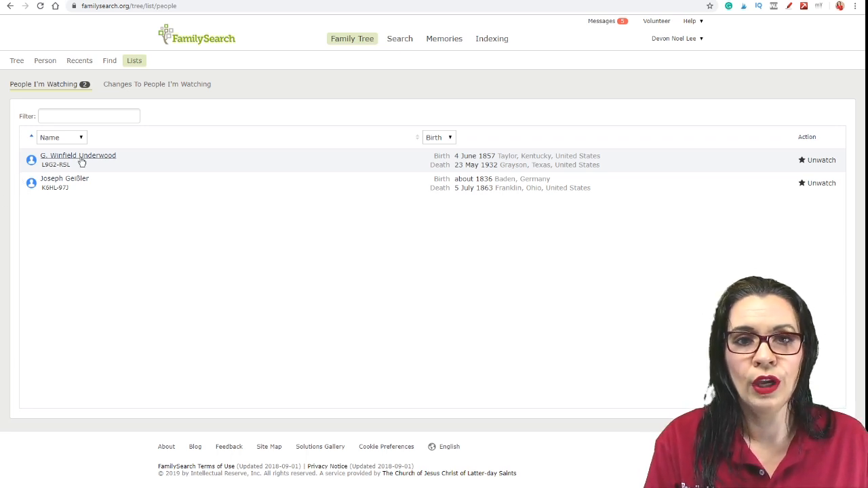
View the Changes To People I'm Watching list, which shows zero changes.
left_click(157, 84)
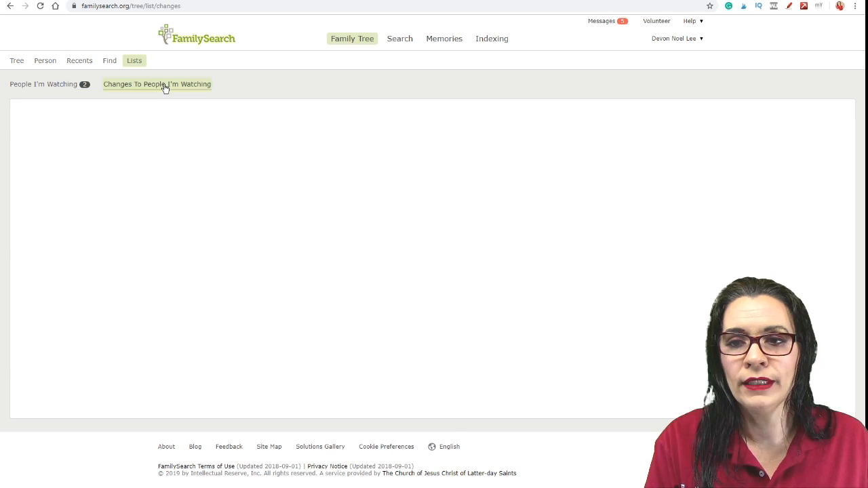
left_click(157, 83)
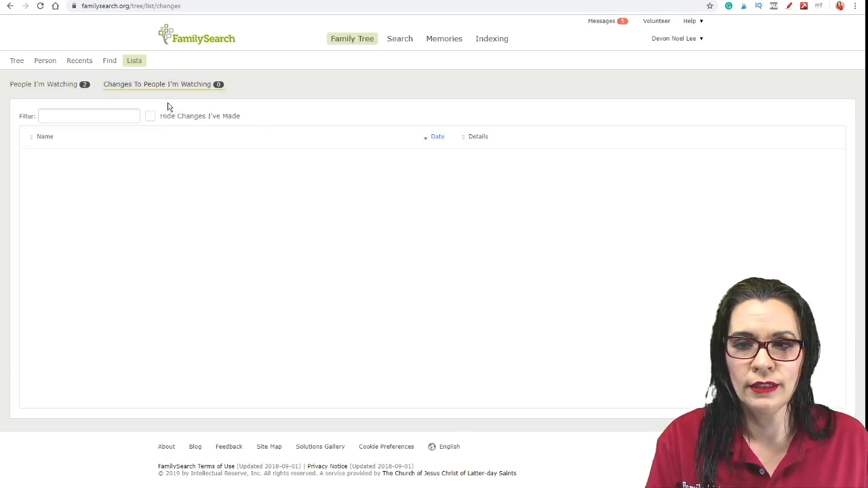
mouse_move(268, 155)
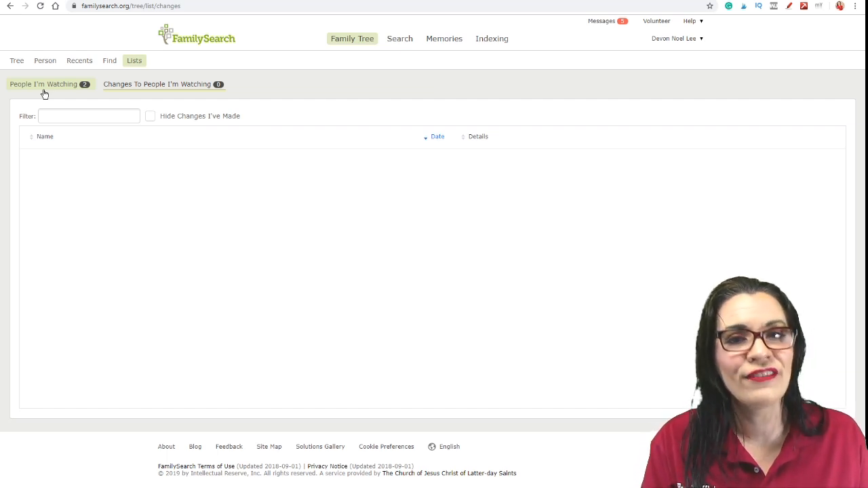
left_click(400, 39)
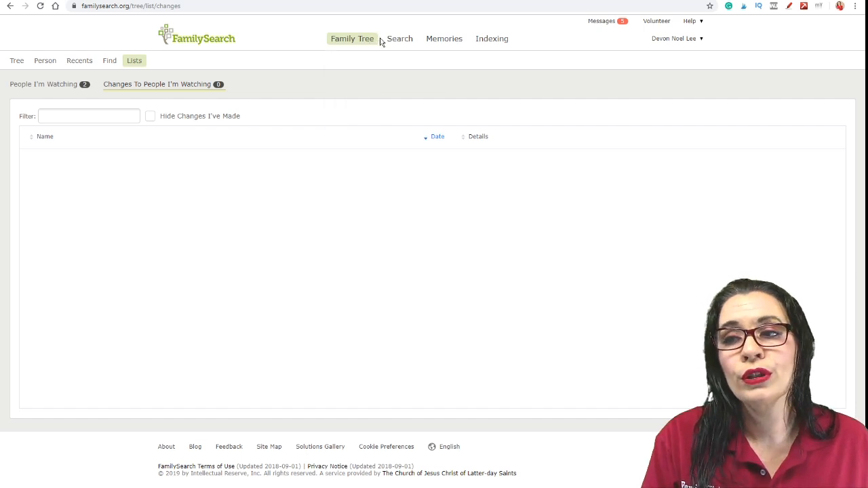
left_click(399, 38)
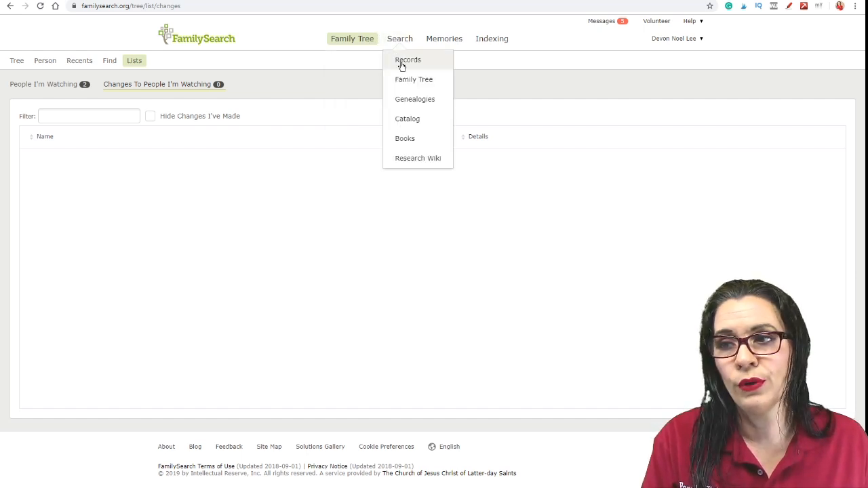
left_click(408, 60)
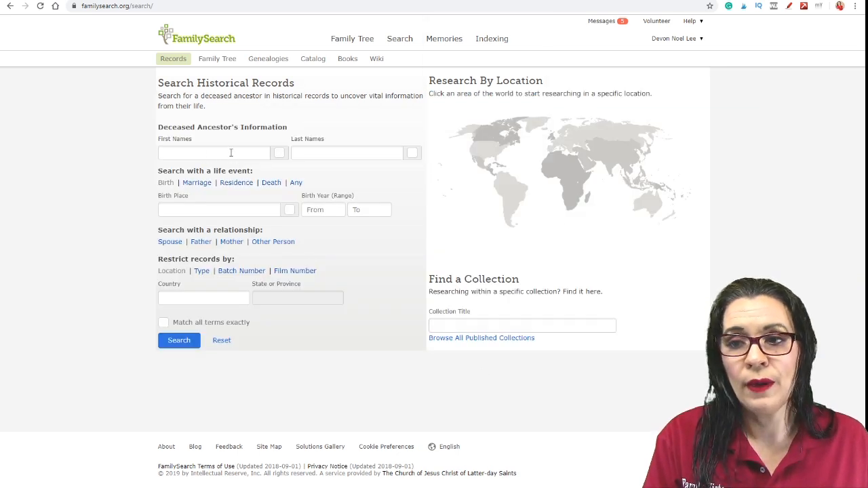
type("Geo")
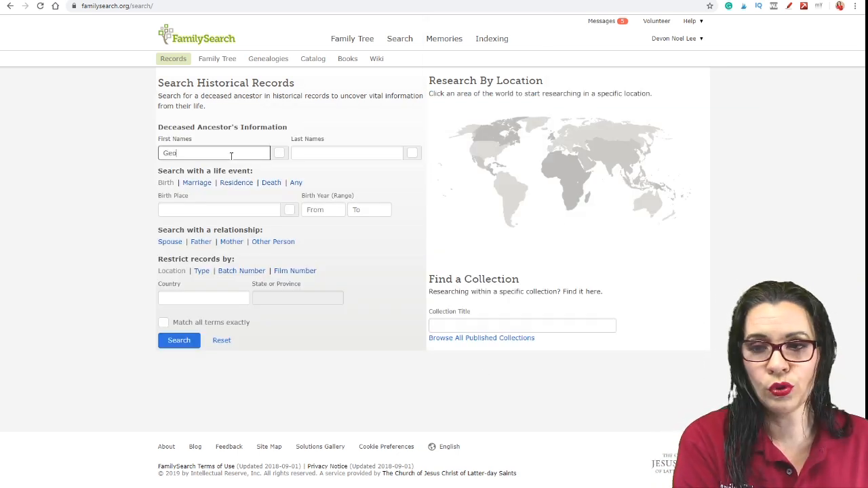
type("Ge")
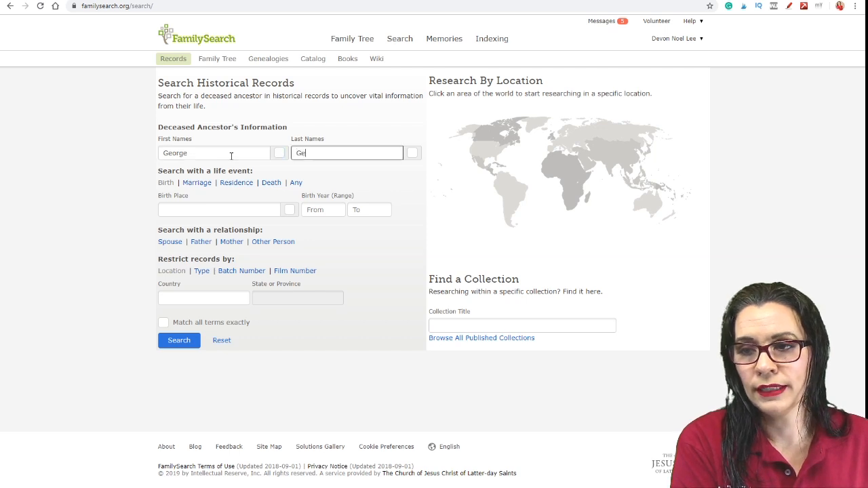
type("Columbus, Ohio")
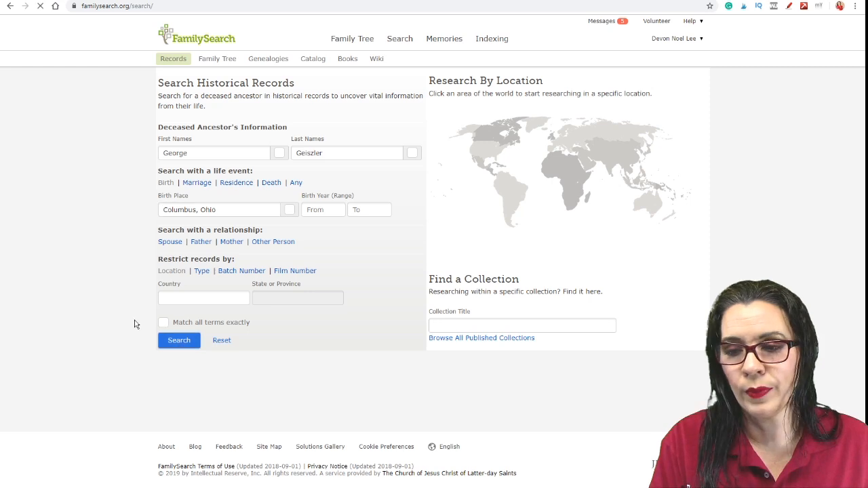
left_click(178, 340)
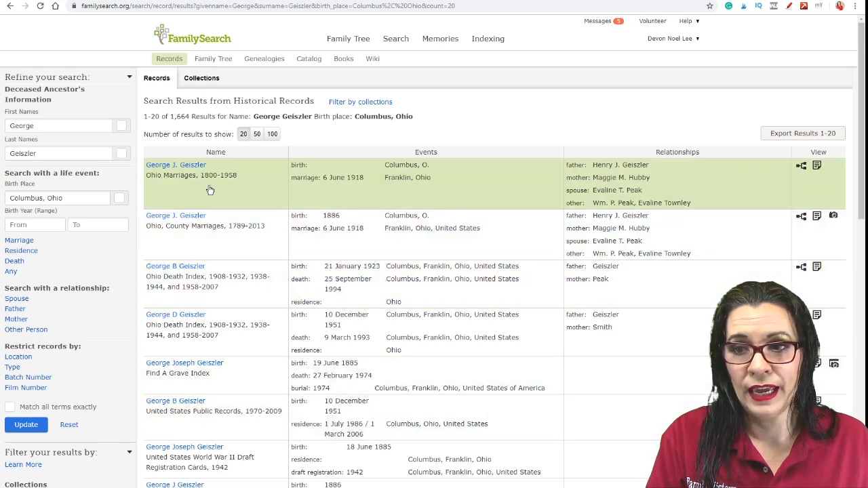
left_click(396, 39)
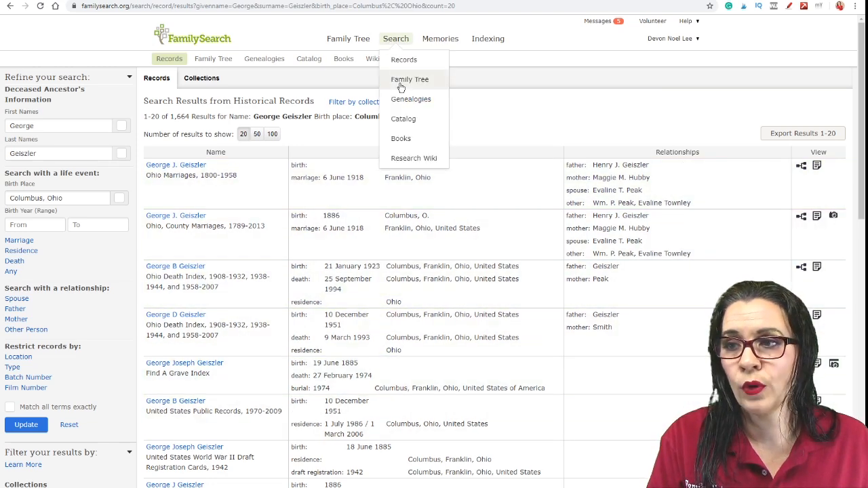
left_click(410, 80)
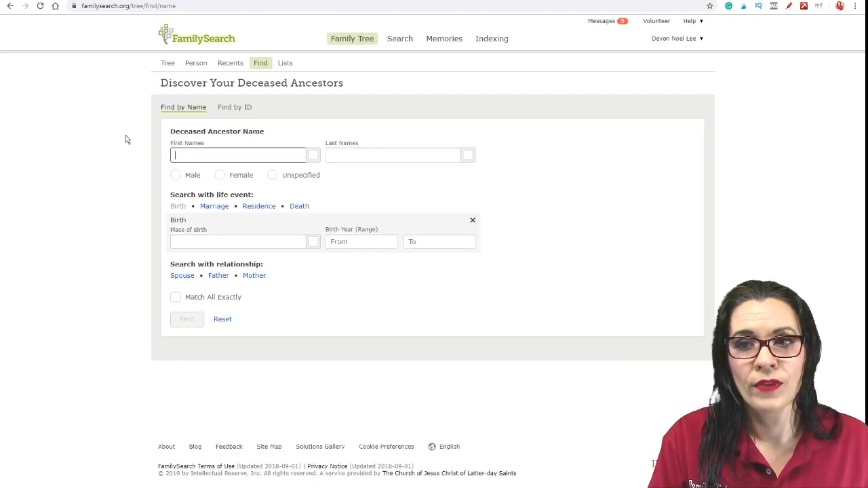
mouse_move(259, 62)
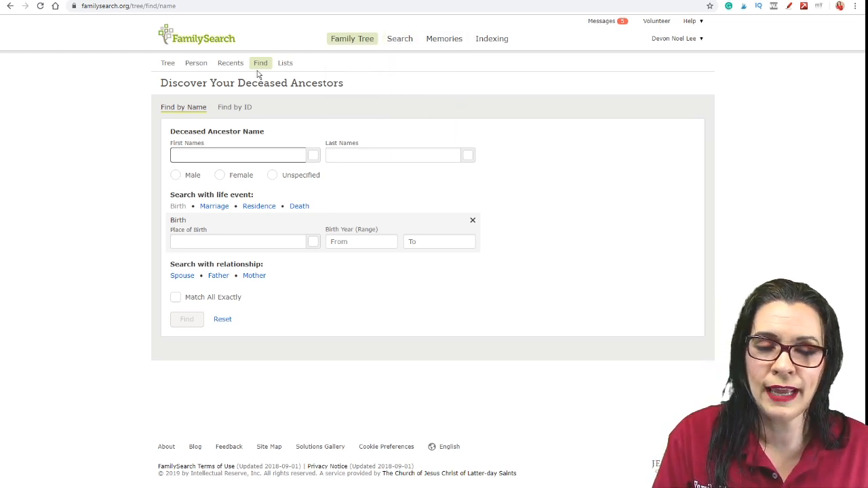
Switch from the Family Tree Find page to Search Genealogies.
left_click(400, 39)
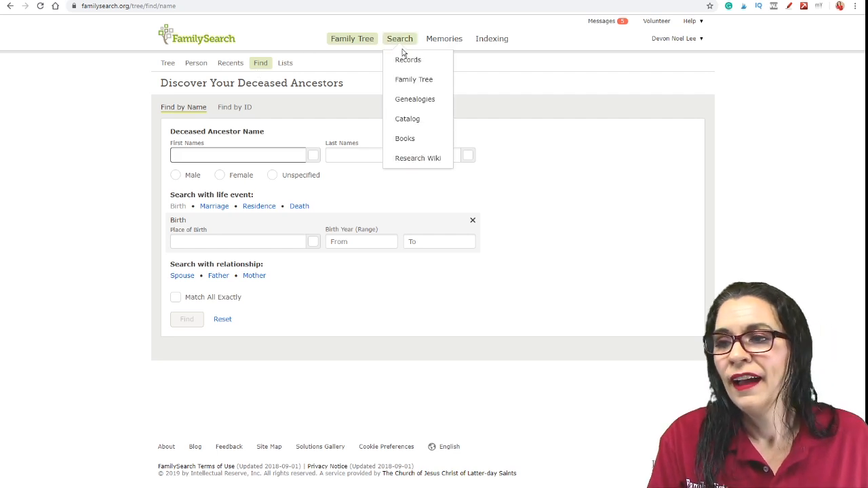
left_click(414, 99)
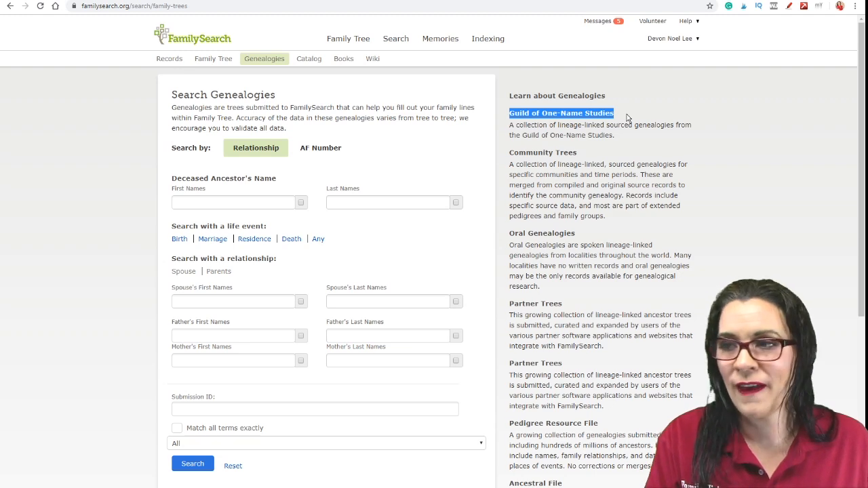
mouse_move(309, 59)
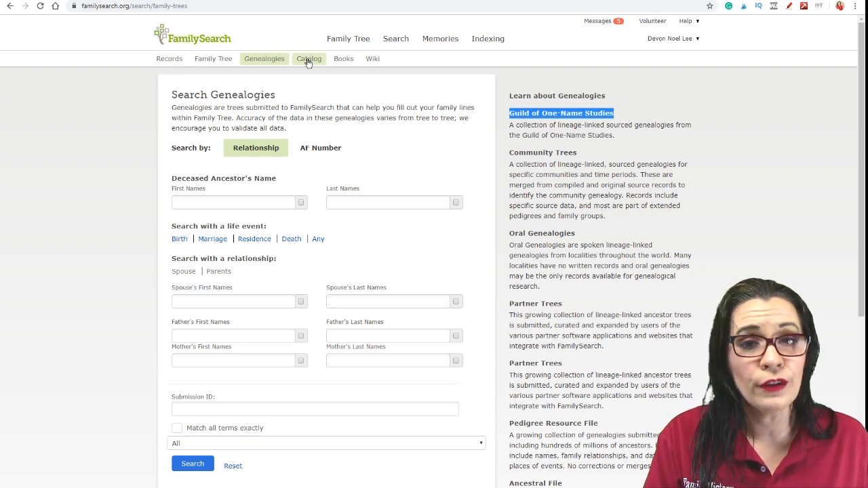
Visit the Catalog and Digital Library pages, ending on the Research Wiki main page.
left_click(308, 58)
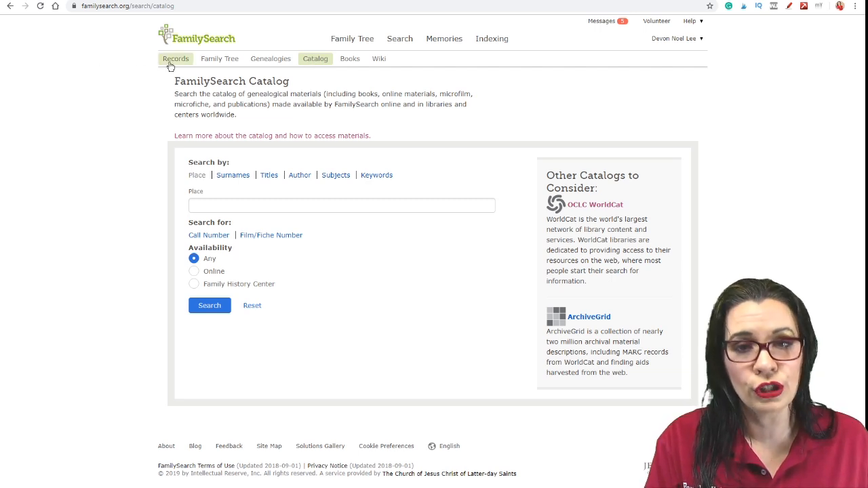
mouse_move(315, 61)
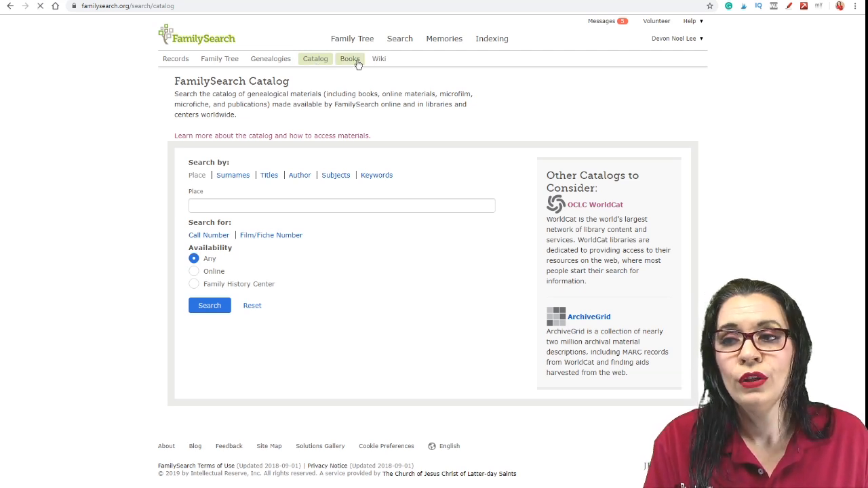
left_click(349, 58)
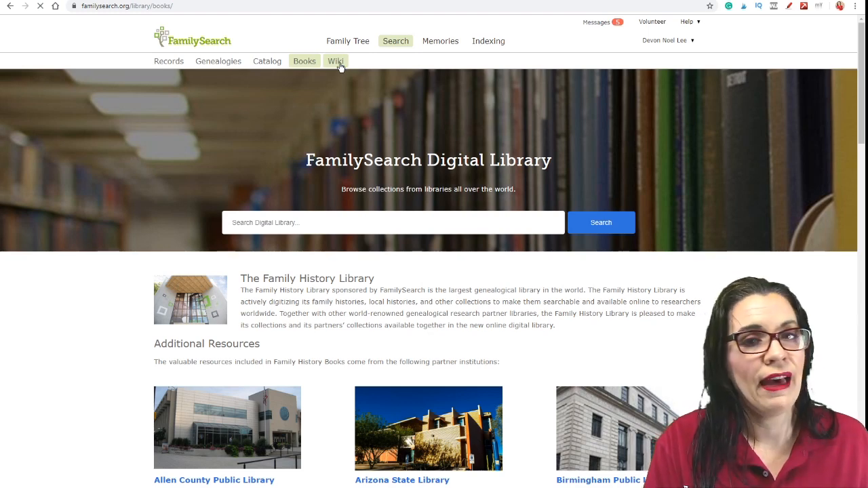
left_click(335, 61)
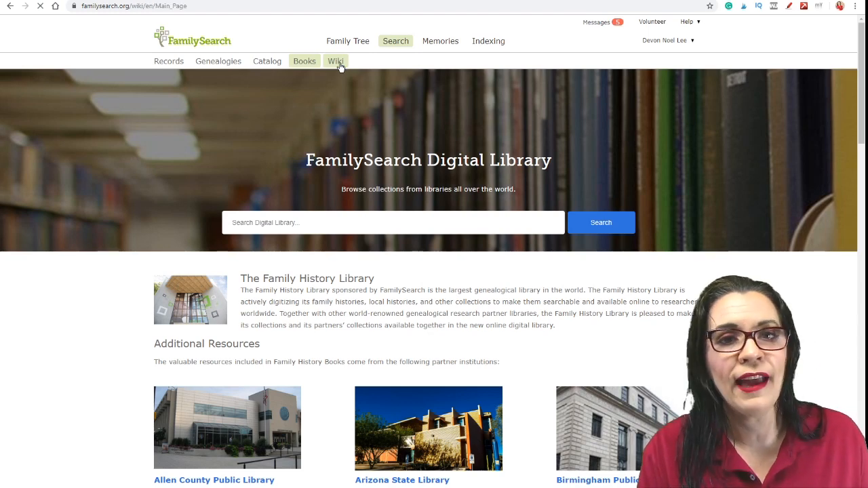
left_click(335, 61)
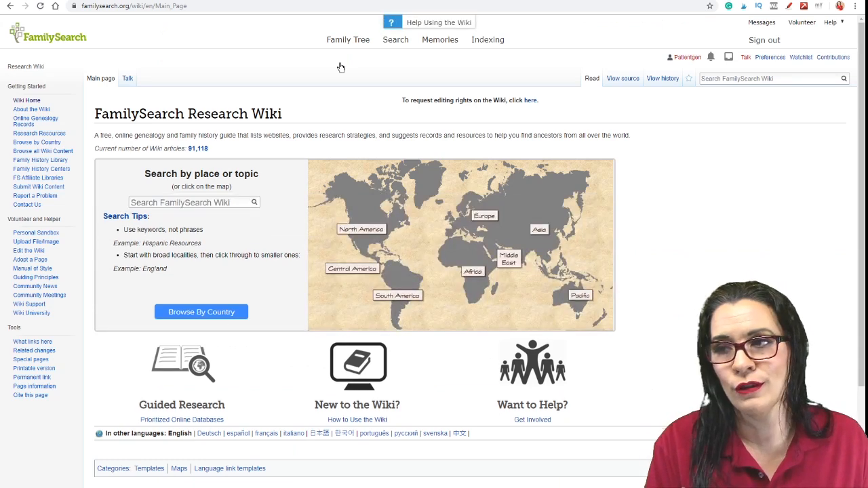
left_click(439, 40)
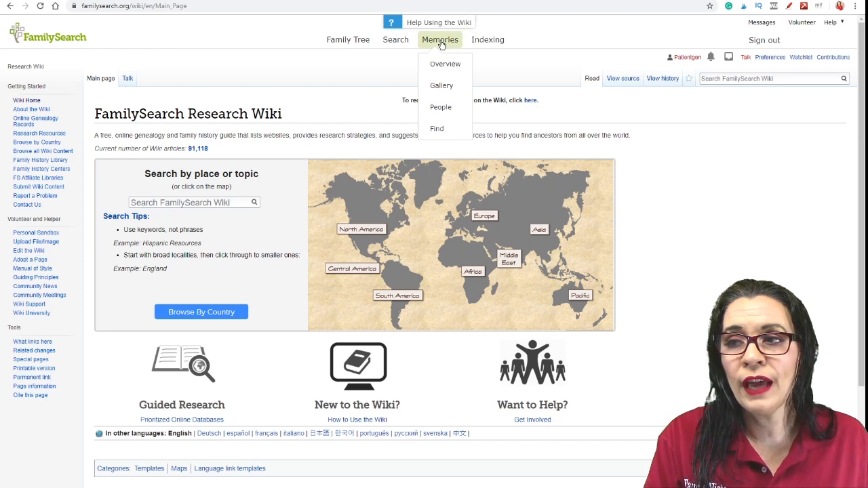
left_click(445, 63)
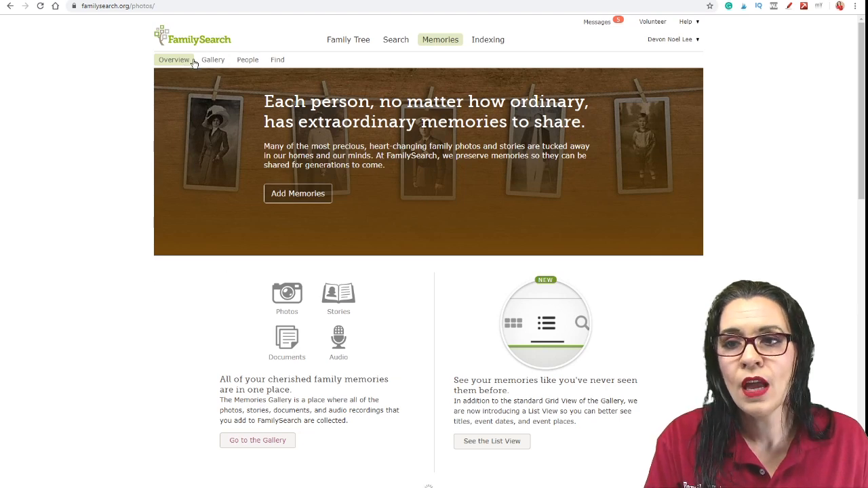
left_click(213, 59)
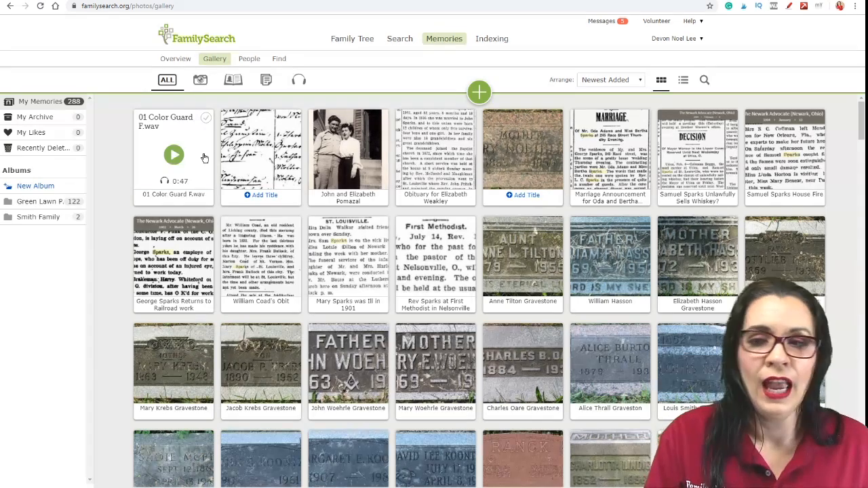
mouse_move(124, 134)
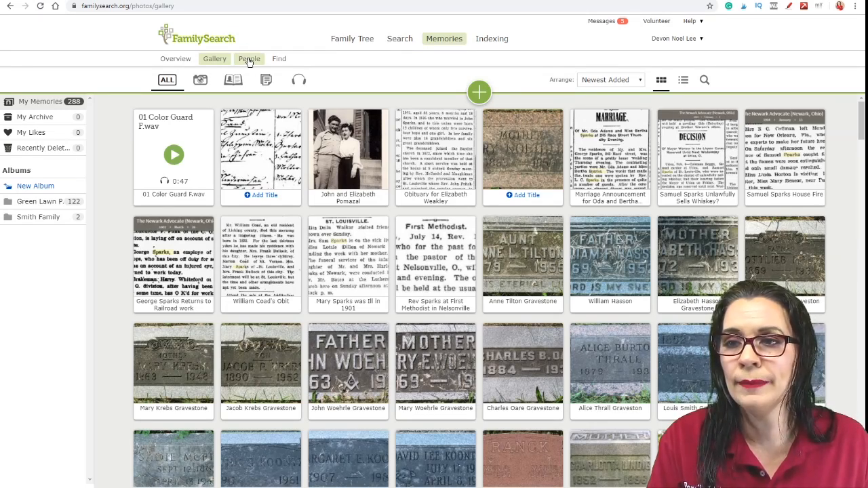
left_click(249, 59)
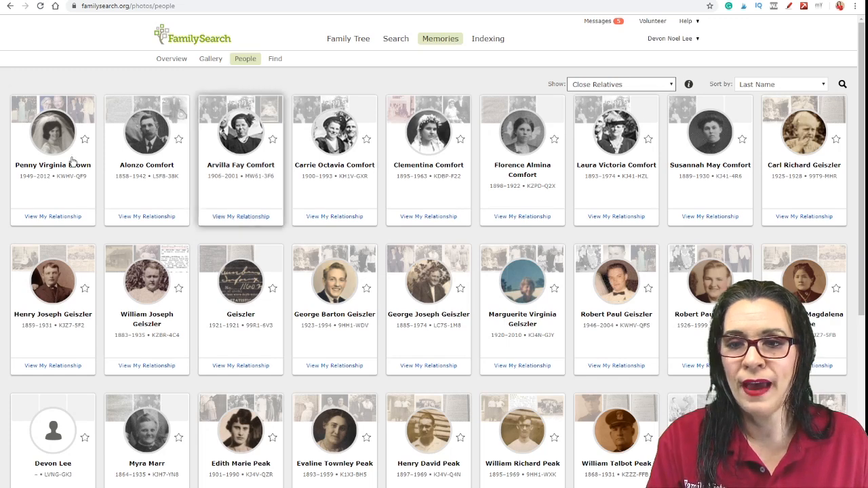
left_click(335, 129)
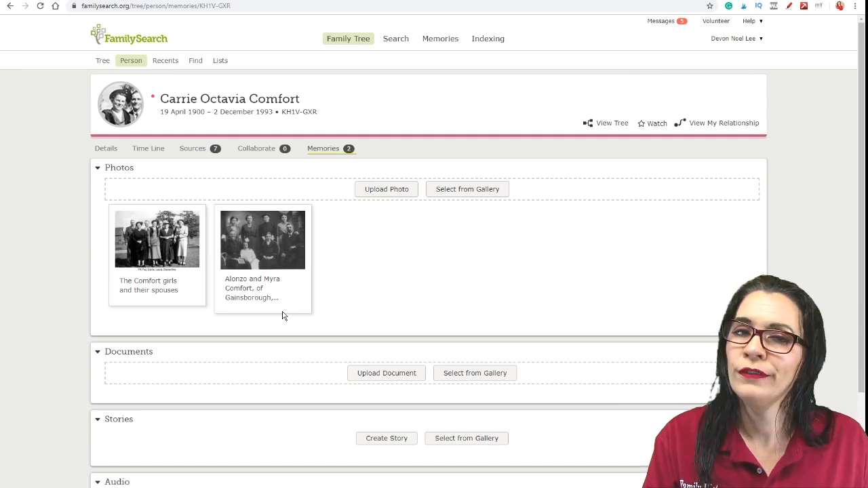
left_click(488, 38)
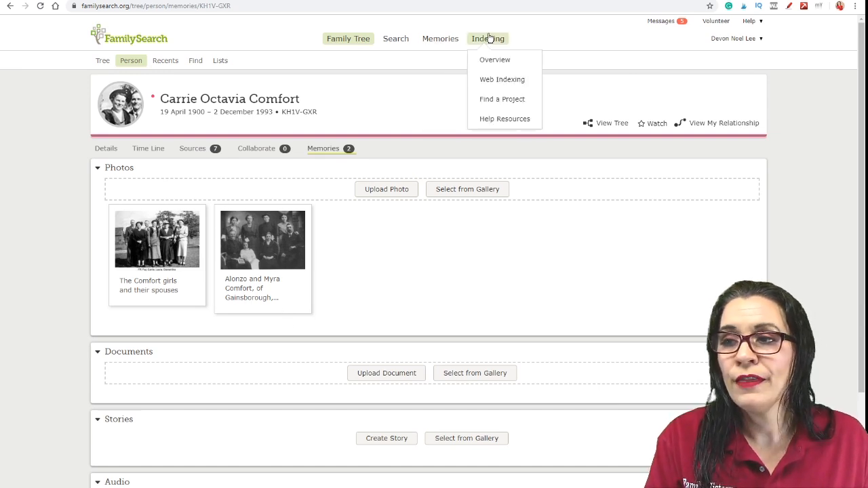
left_click(494, 60)
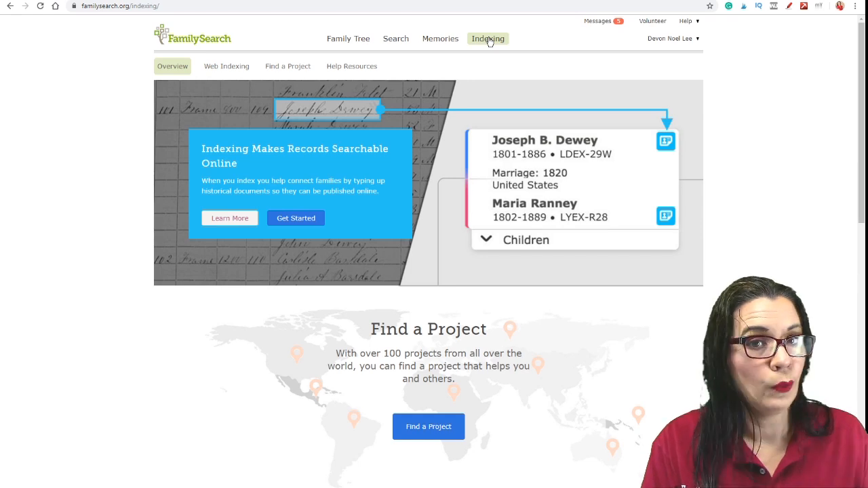